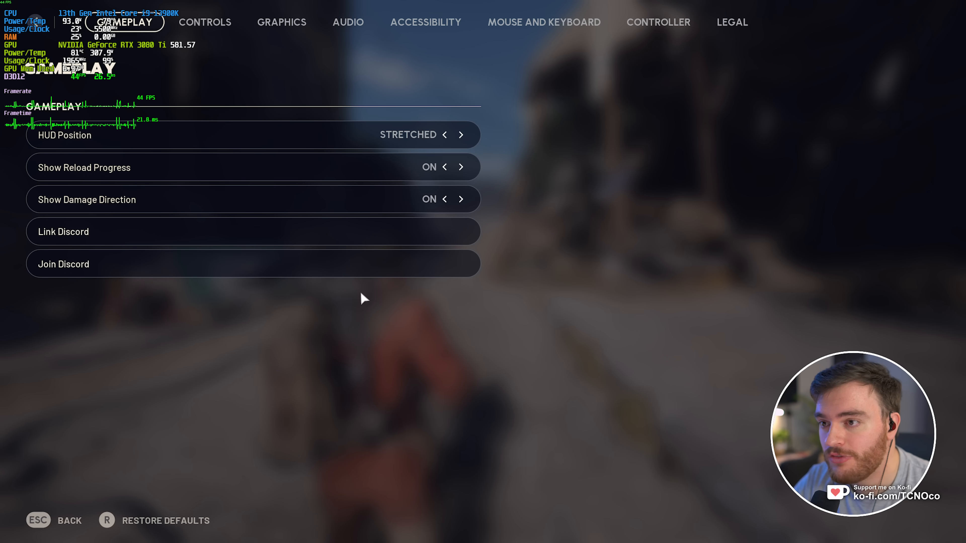
In Graphics settings, cycle Window Mode through exclusive fullscreen and back to borderless fullscreen.
{"action": "left_click", "coordinate": [281, 22]}
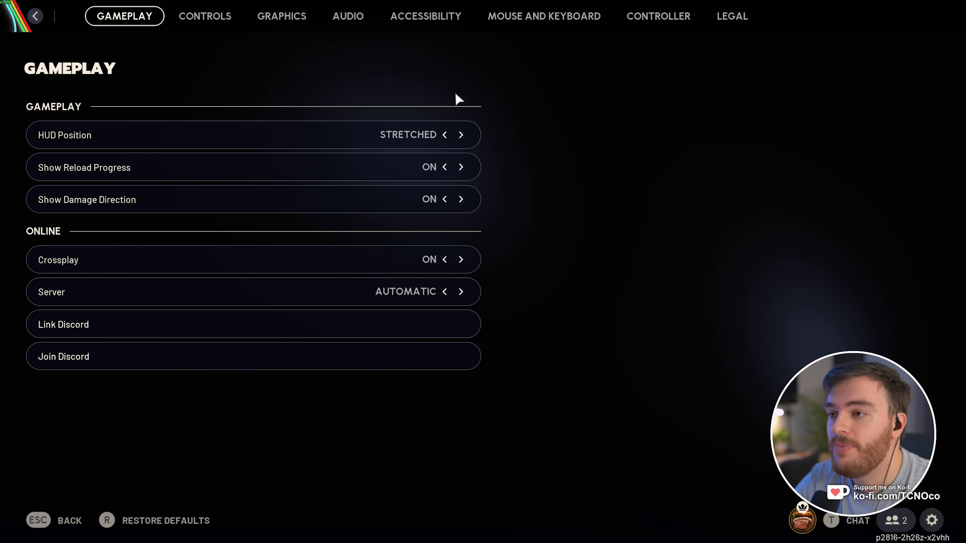
{"action": "left_click", "coordinate": [281, 16]}
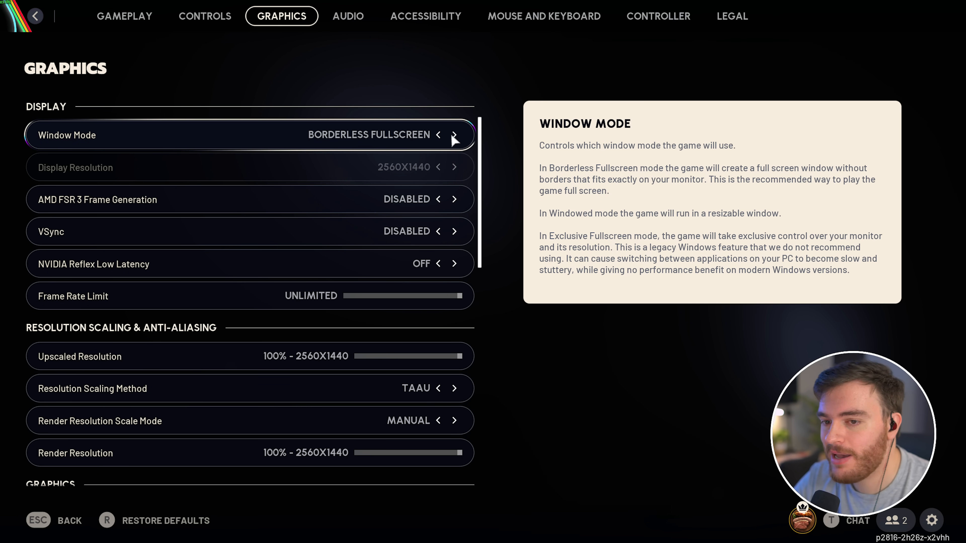
{"action": "left_click", "coordinate": [454, 135]}
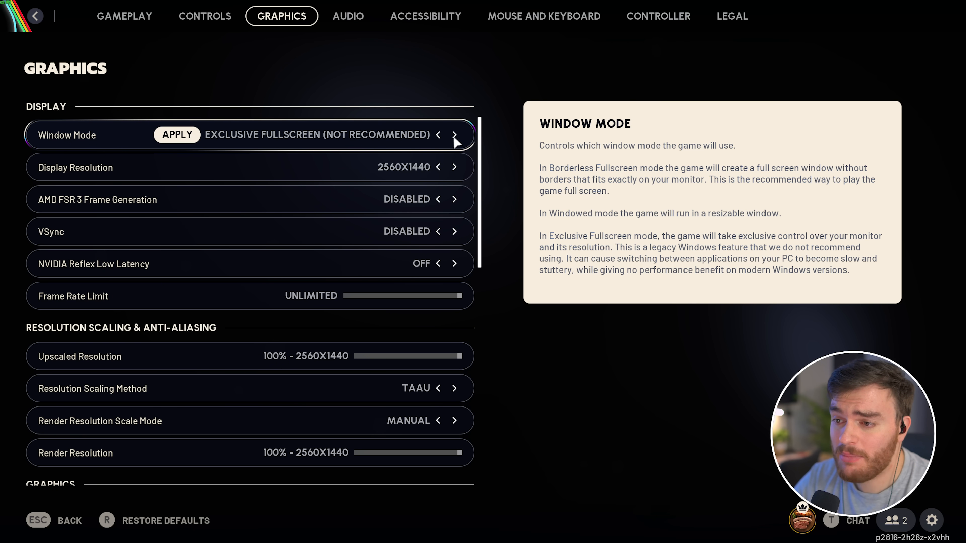
{"action": "left_click", "coordinate": [438, 135]}
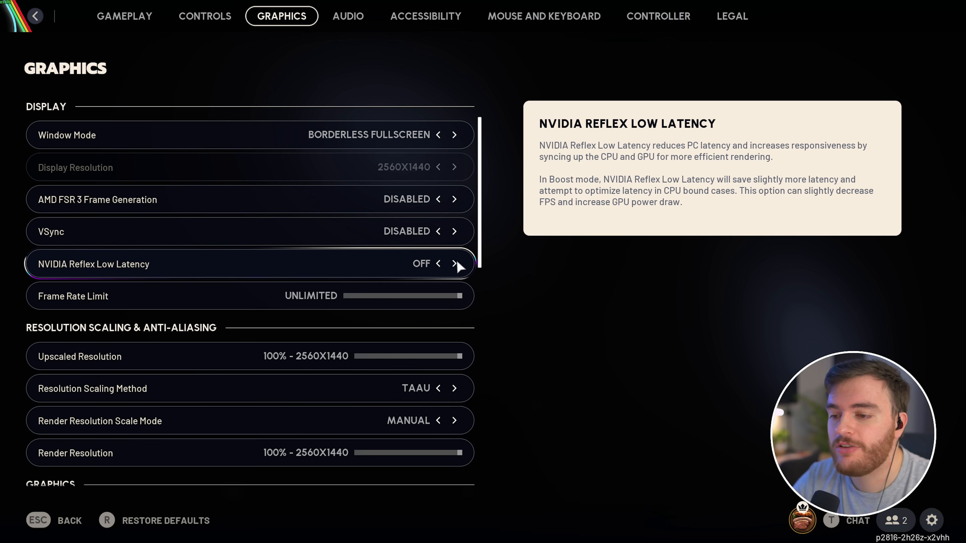
Set NVIDIA Reflex Low Latency to ON after trying ON + BOOST.
{"action": "left_click", "coordinate": [456, 264]}
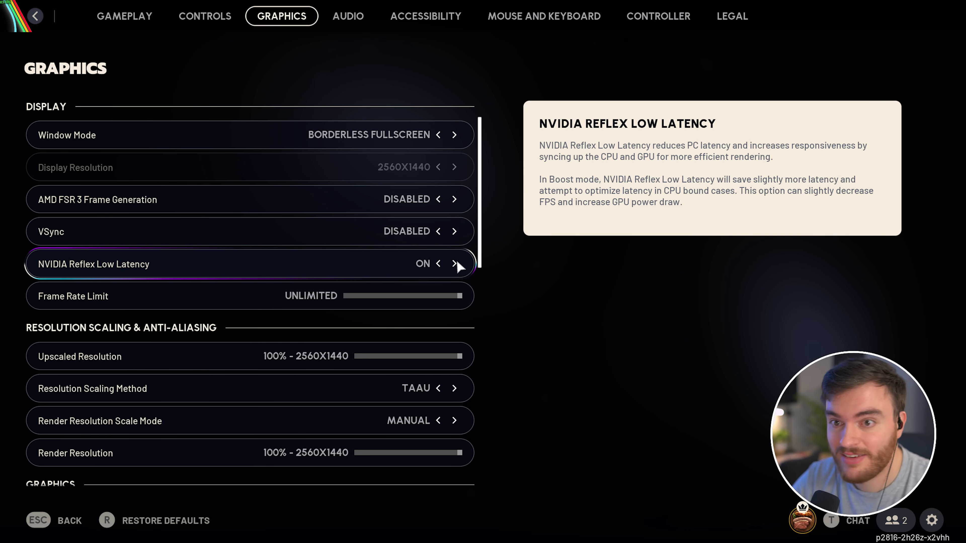
{"action": "left_click", "coordinate": [460, 263]}
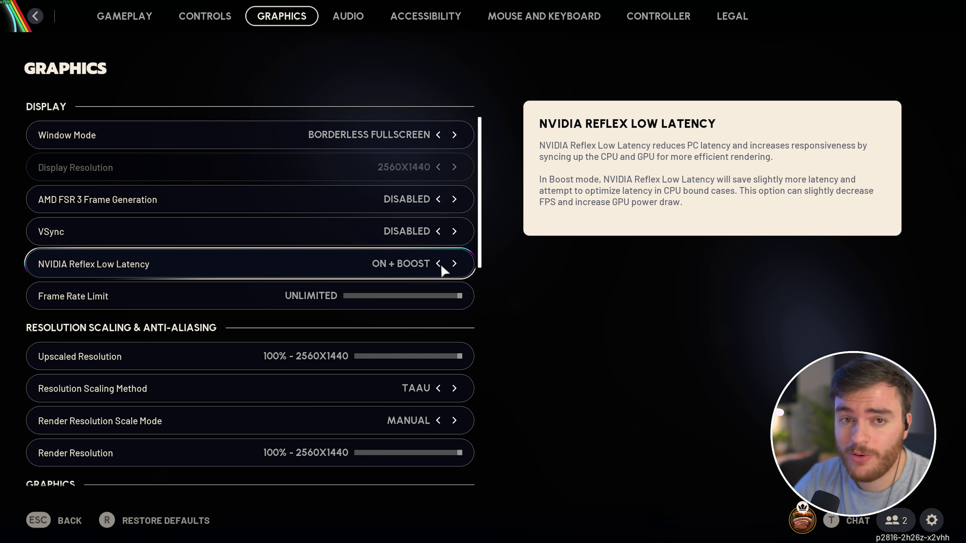
{"action": "left_click", "coordinate": [438, 263]}
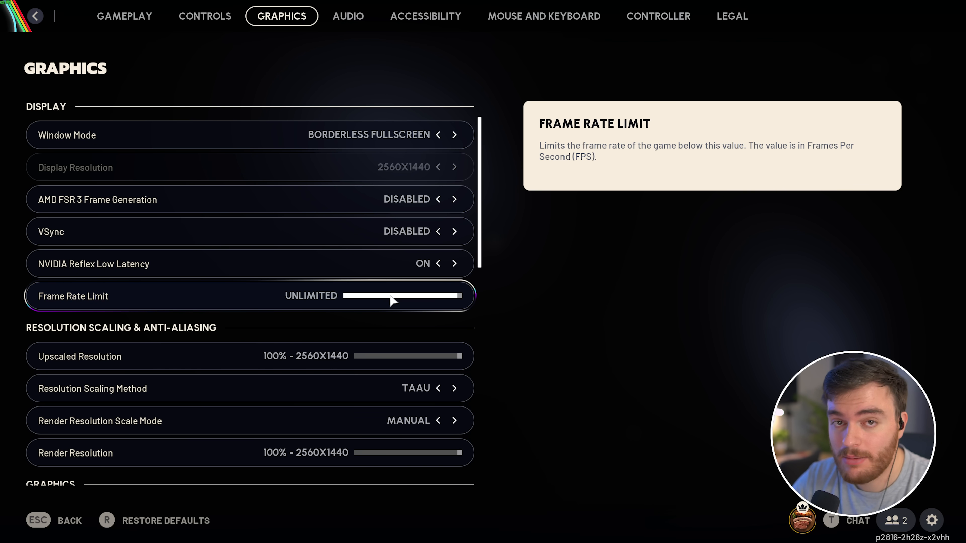
Cycle the resolution scaling method through NO AA, TAAU, TSR, DLSS, FSR 3, XeSS and back to DLSS.
{"action": "scroll", "scroll_direction": "down", "scroll_amount": 3}
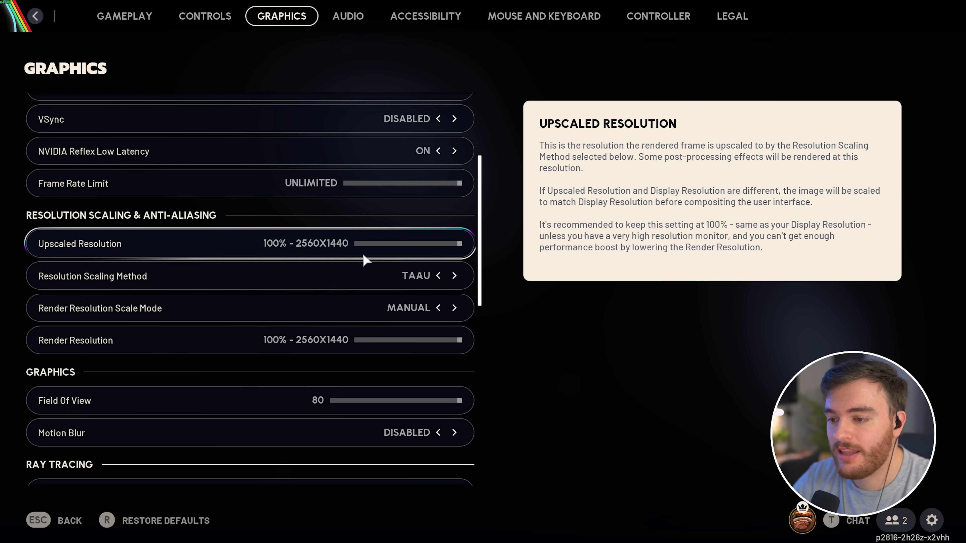
{"action": "mouse_move", "coordinate": [250, 277]}
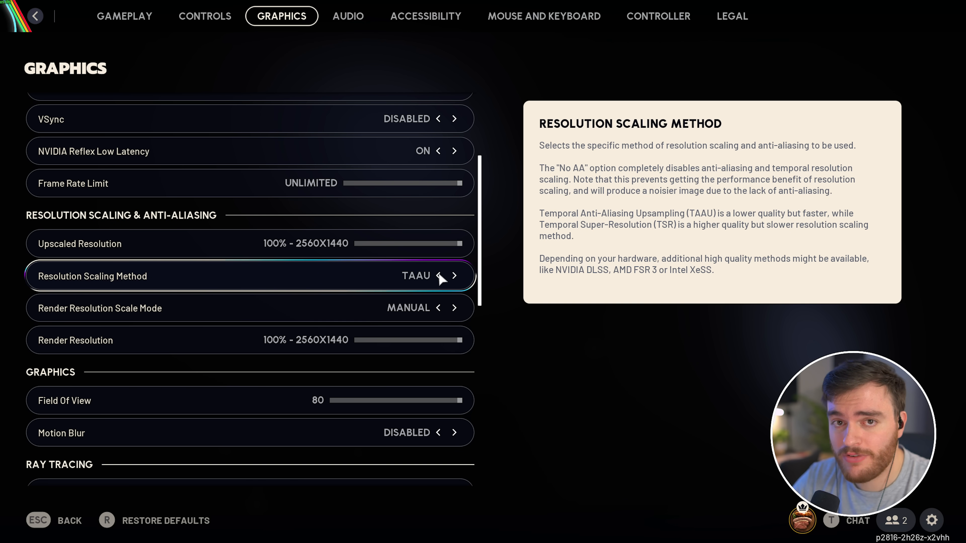
{"action": "left_click", "coordinate": [438, 276]}
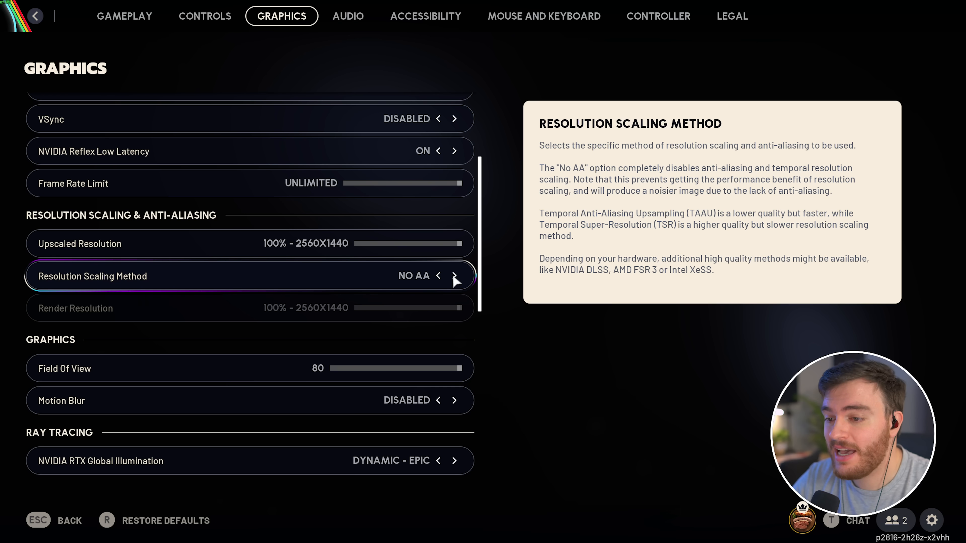
{"action": "left_click", "coordinate": [455, 276]}
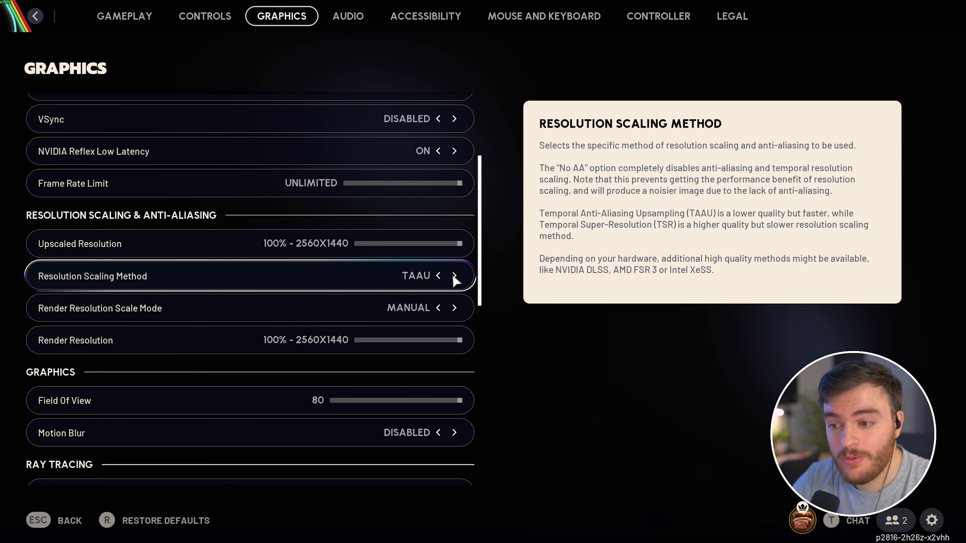
{"action": "left_click", "coordinate": [455, 276]}
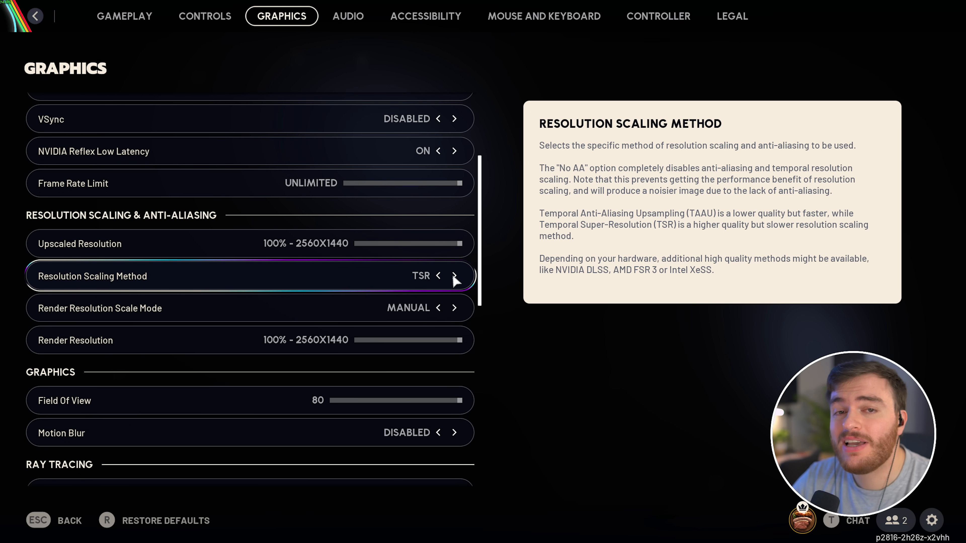
{"action": "left_click", "coordinate": [455, 276]}
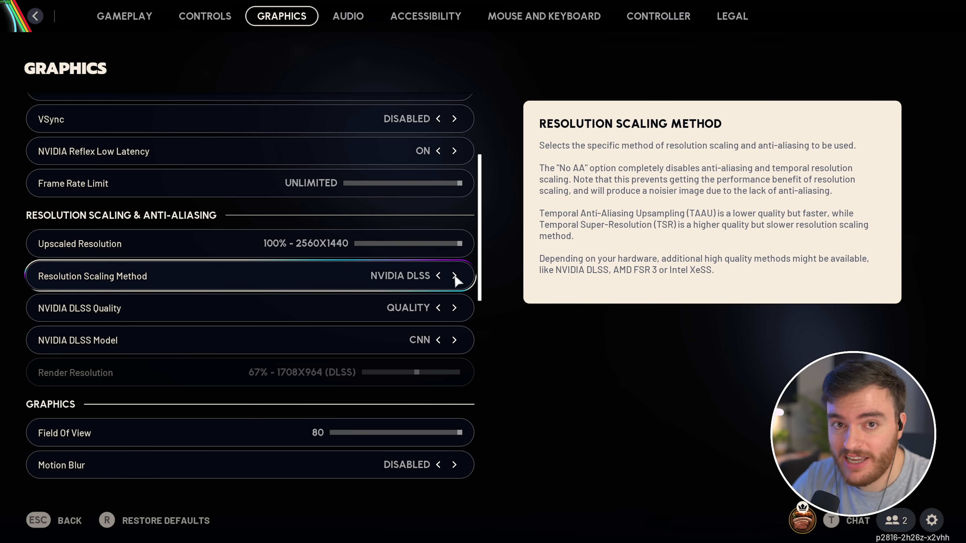
{"action": "left_click", "coordinate": [455, 276]}
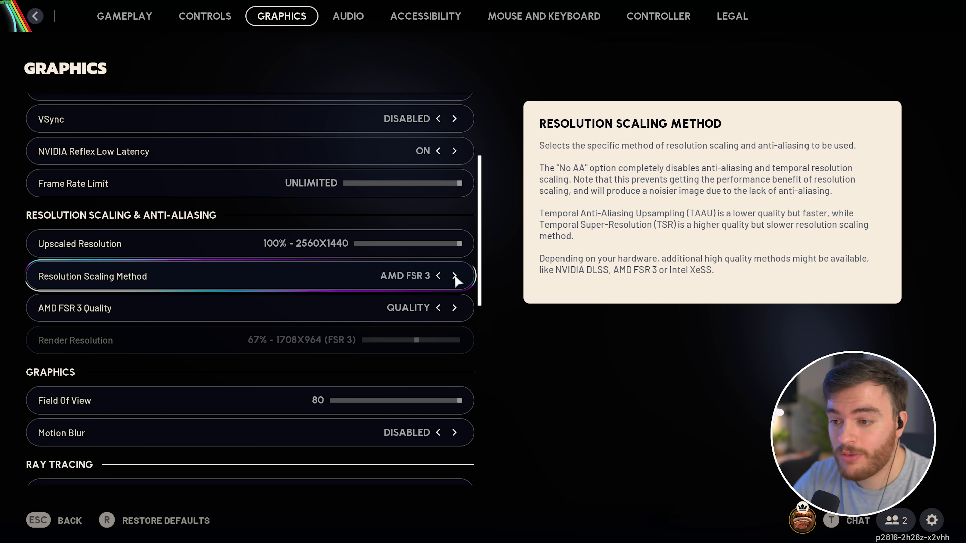
{"action": "left_click", "coordinate": [455, 277]}
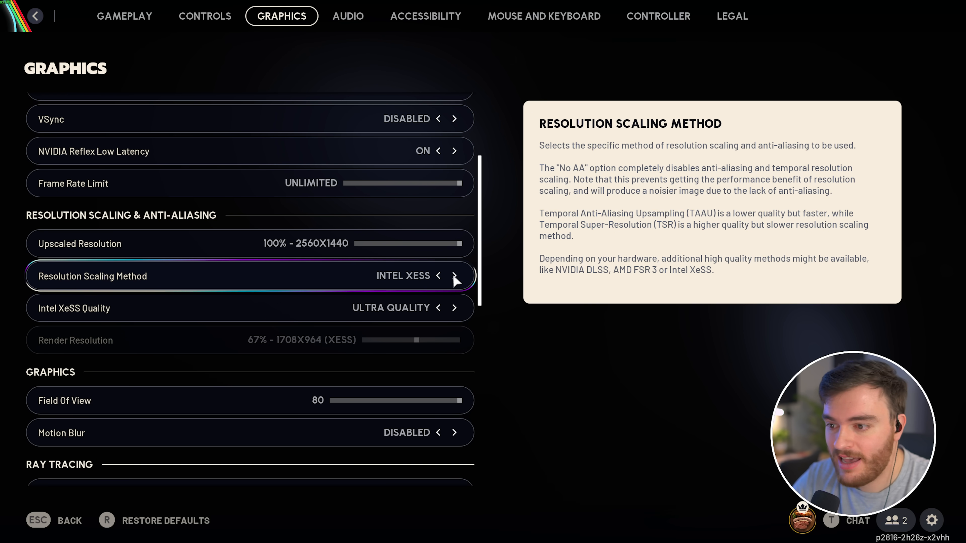
{"action": "left_click", "coordinate": [438, 275]}
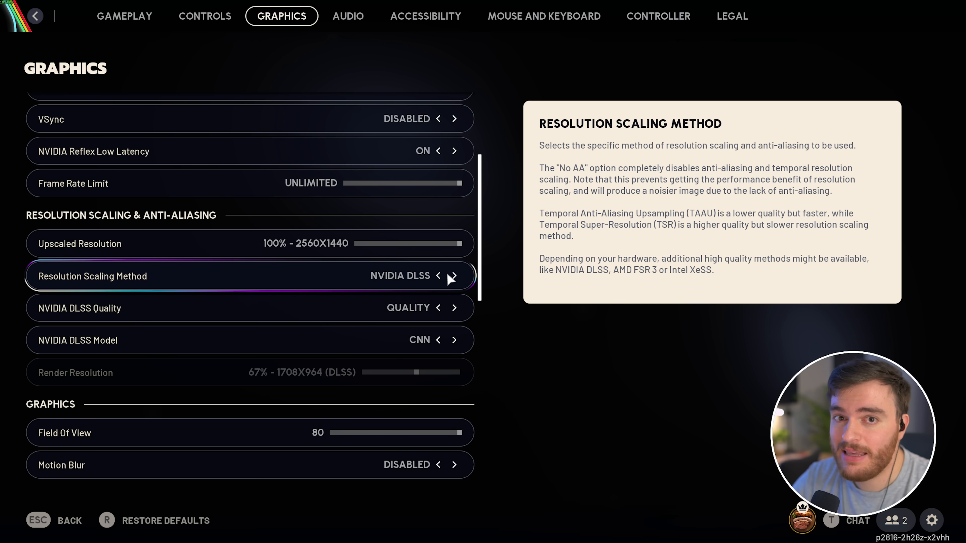
Try AMD FSR 3 at Balanced and Performance, then settle on NVIDIA DLSS at Quality.
{"action": "left_click", "coordinate": [455, 277]}
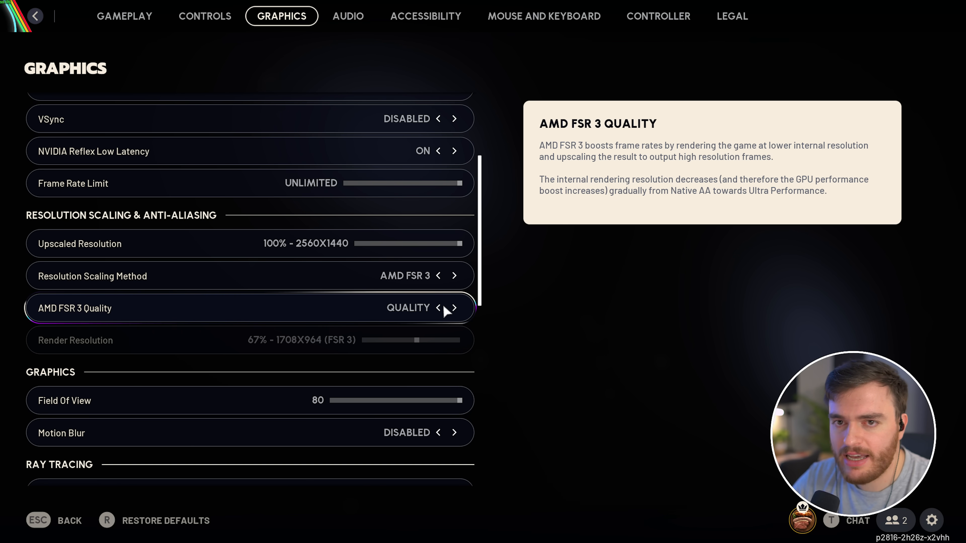
{"action": "left_click", "coordinate": [455, 308]}
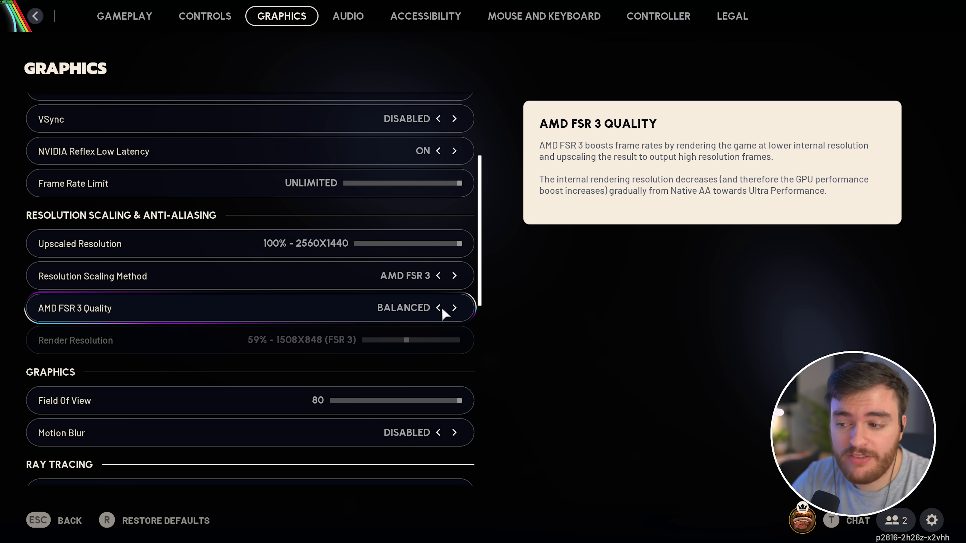
{"action": "left_click", "coordinate": [454, 307]}
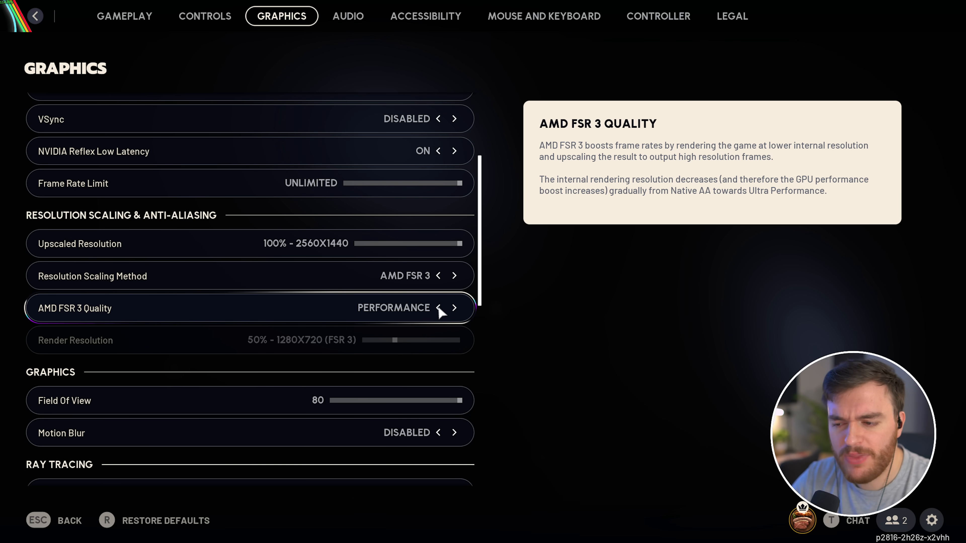
{"action": "left_click", "coordinate": [455, 308]}
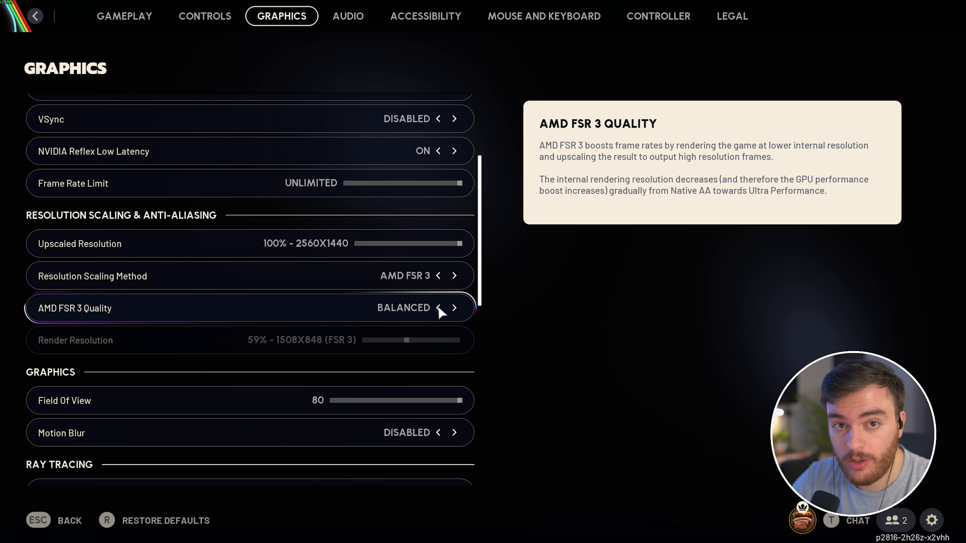
{"action": "left_click", "coordinate": [437, 276]}
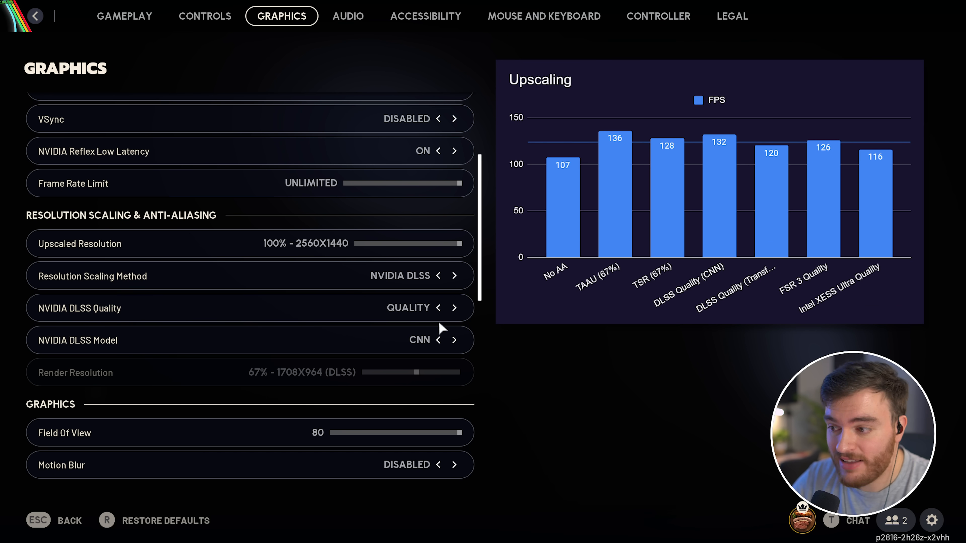
{"action": "left_click", "coordinate": [455, 340]}
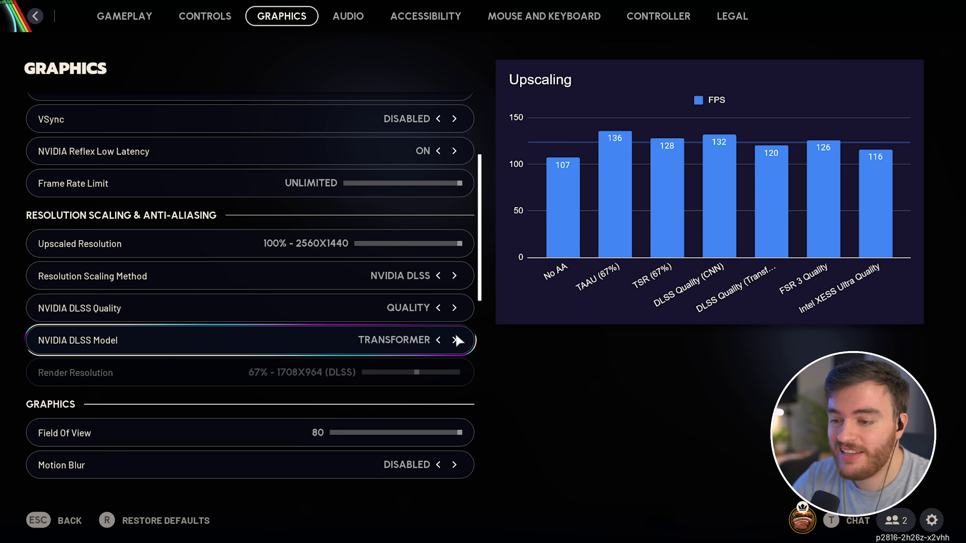
{"action": "left_click", "coordinate": [438, 340]}
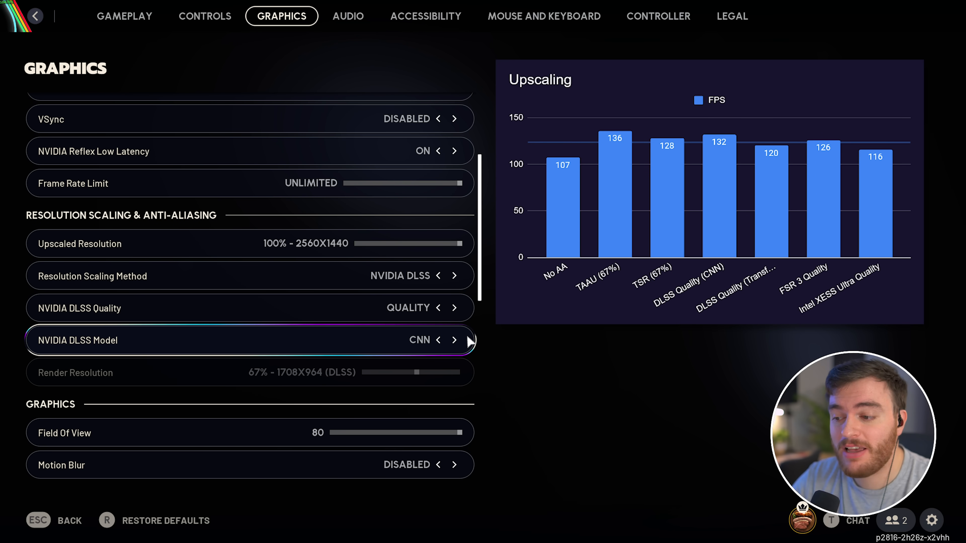
{"action": "scroll", "scroll_direction": "down", "scroll_amount": 3}
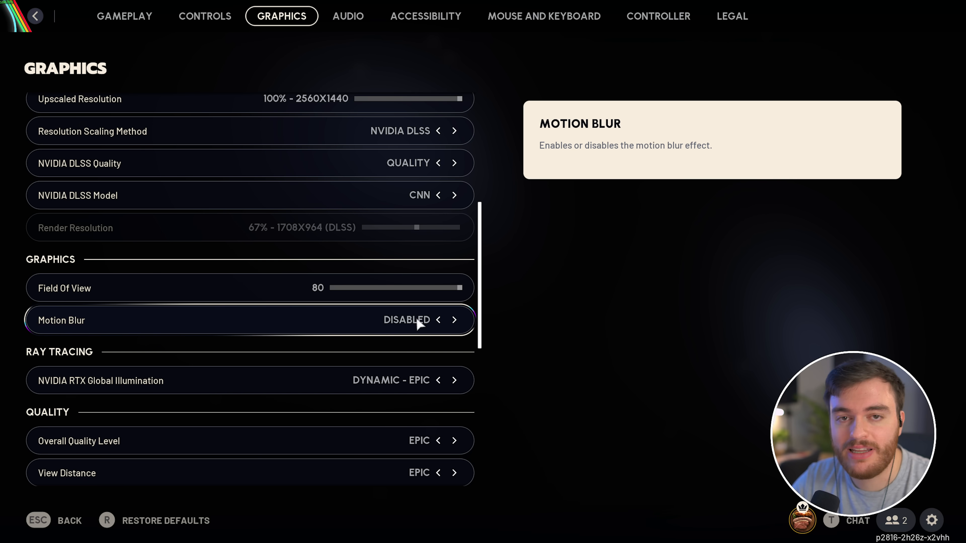
{"action": "scroll", "scroll_direction": "down", "scroll_amount": 3}
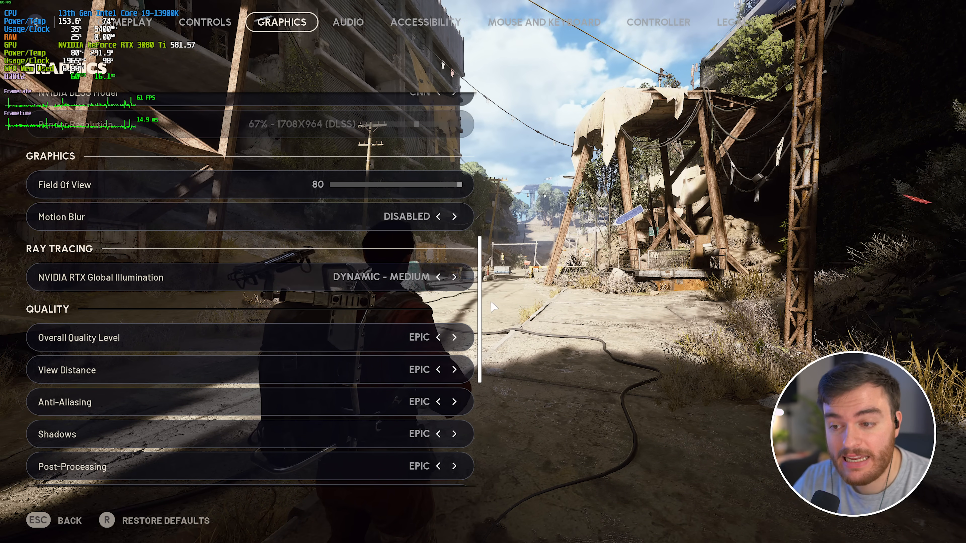
Set NVIDIA RTX Global Illumination to Static.
{"action": "left_click", "coordinate": [438, 277]}
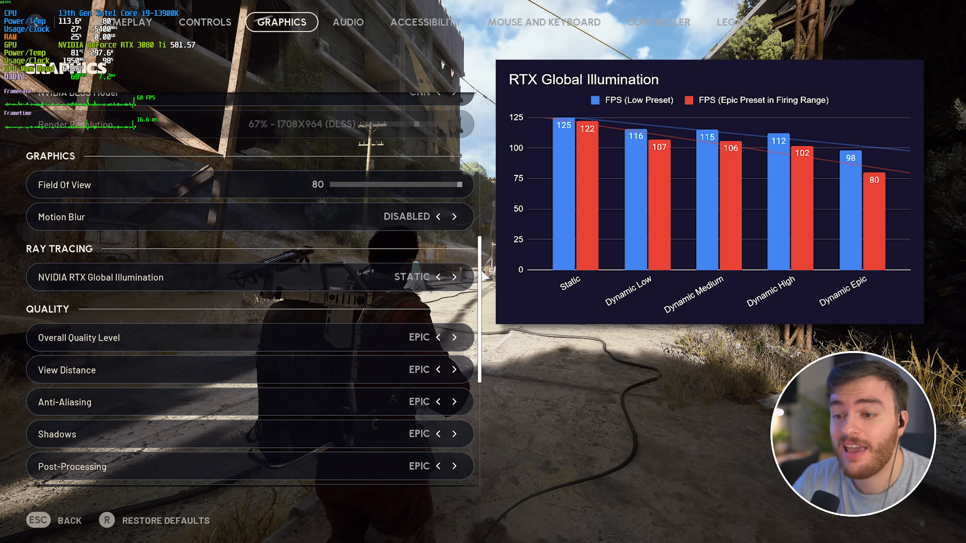
{"action": "scroll", "scroll_direction": "down", "scroll_amount": 3}
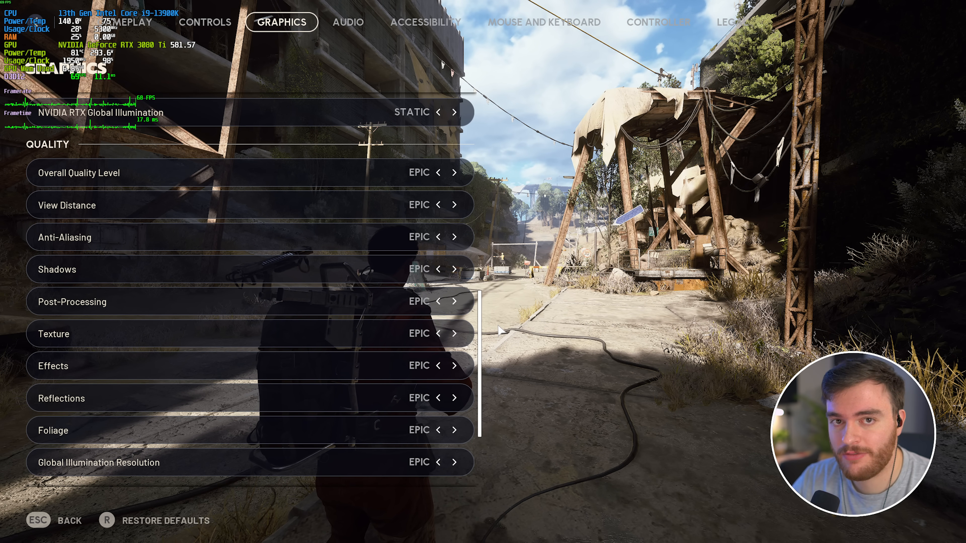
{"action": "mouse_move", "coordinate": [246, 173]}
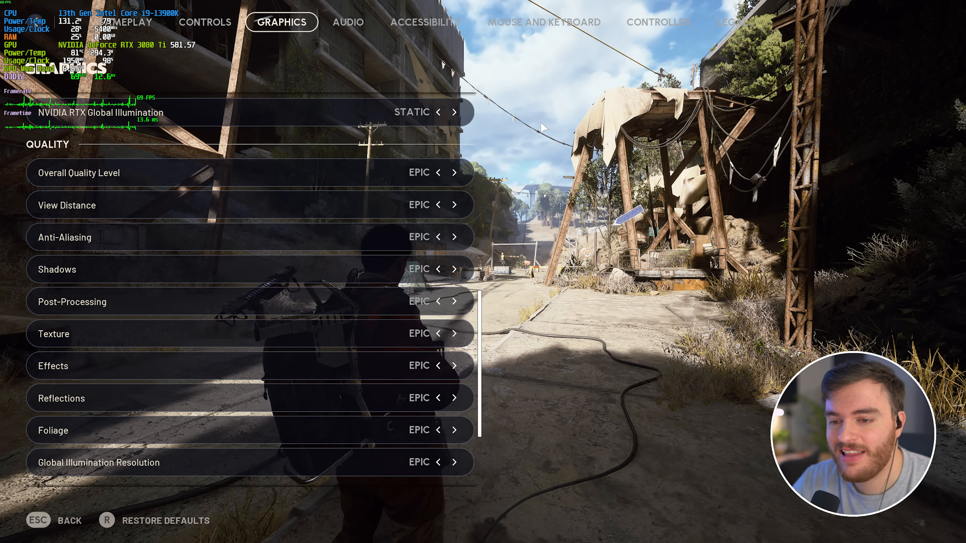
{"action": "left_click", "coordinate": [438, 172]}
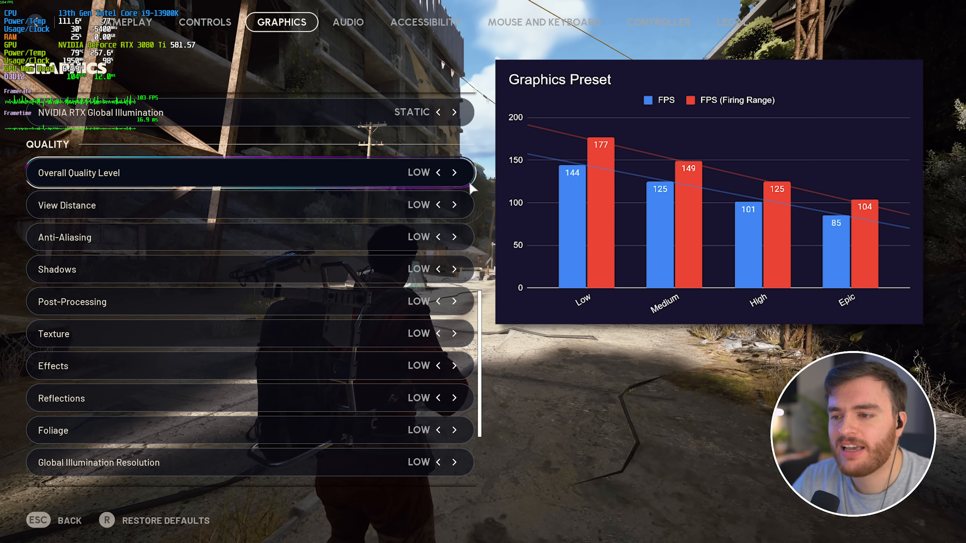
{"action": "left_click", "coordinate": [453, 172]}
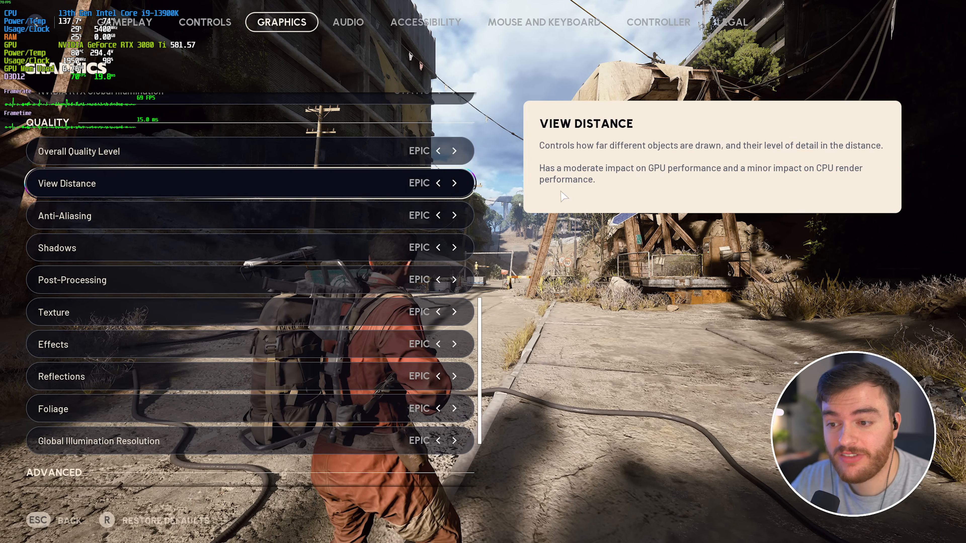
Set View Distance to Medium after trying Low.
{"action": "left_click", "coordinate": [438, 183]}
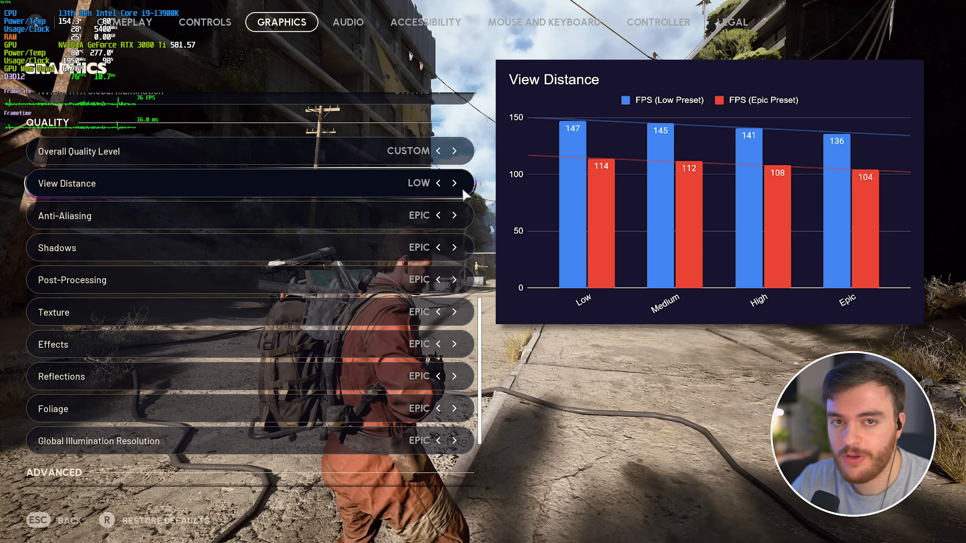
{"action": "left_click", "coordinate": [455, 183]}
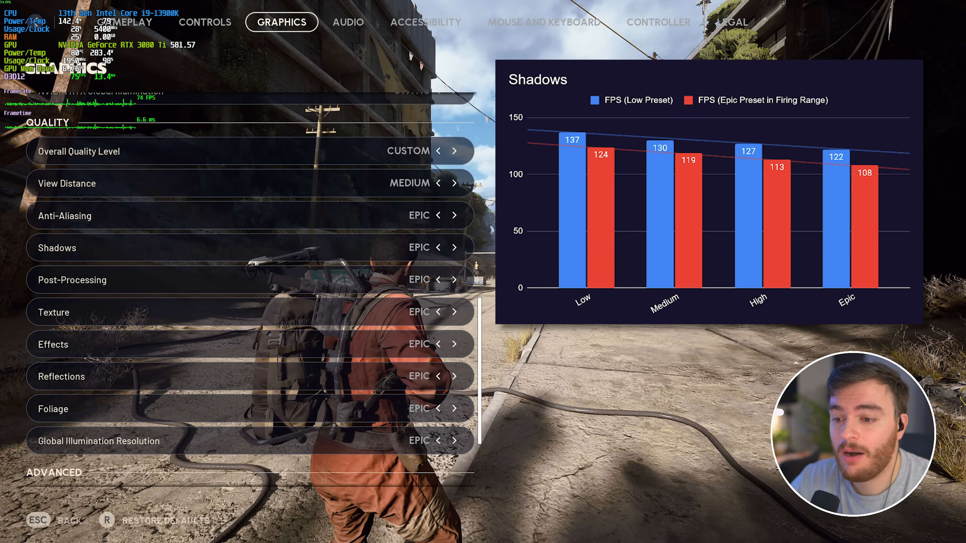
Set Shadows quality to Medium after trying High, Epic and Low.
{"action": "left_click", "coordinate": [438, 248]}
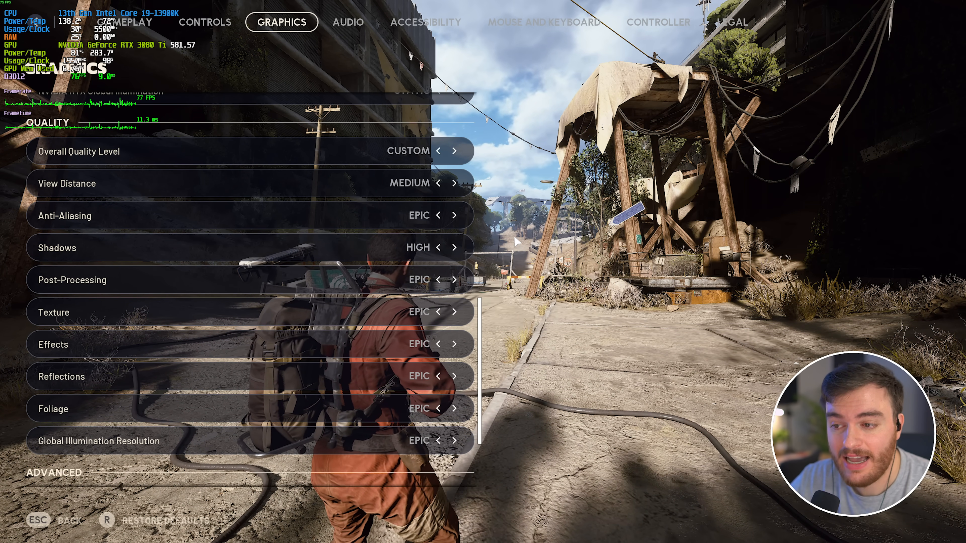
{"action": "left_click", "coordinate": [440, 248]}
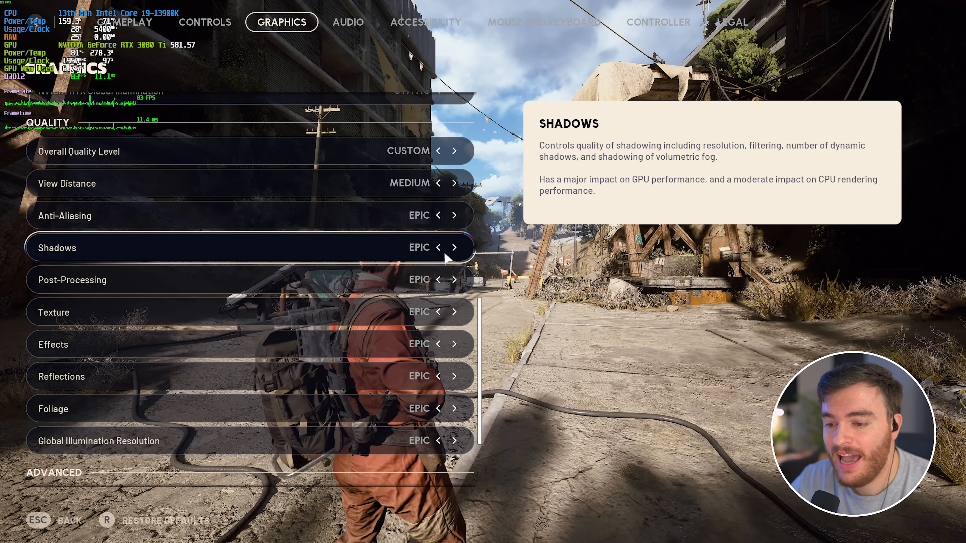
{"action": "left_click", "coordinate": [437, 247]}
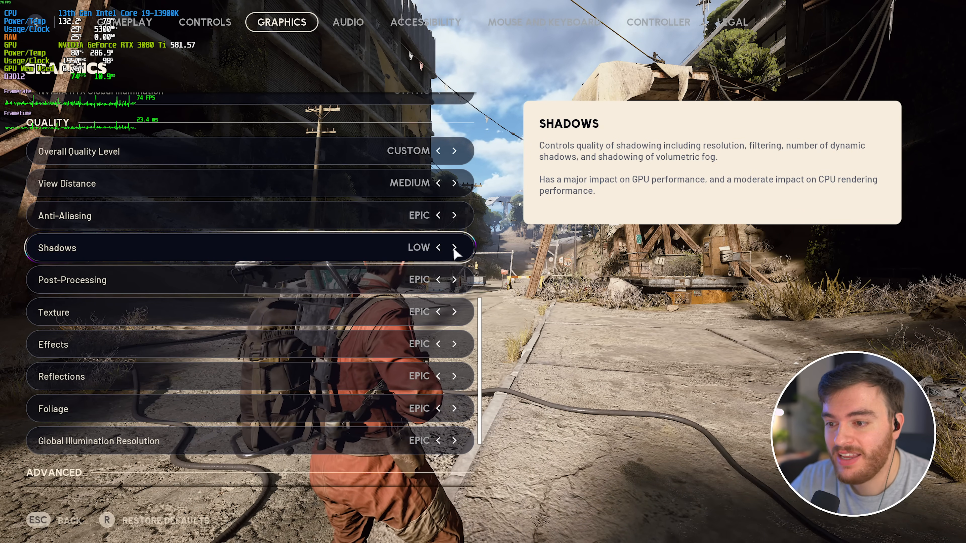
{"action": "left_click", "coordinate": [455, 247]}
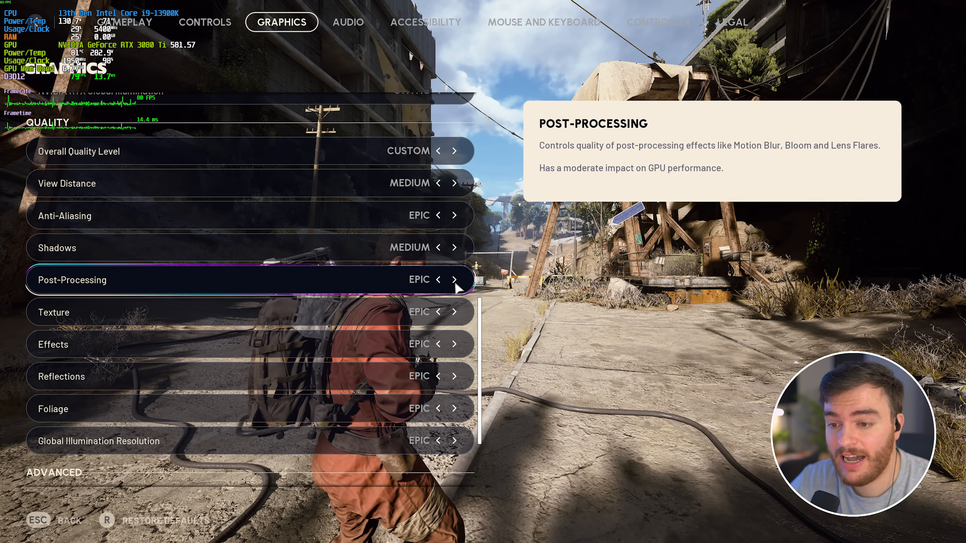
Set Post-Processing quality to Medium after trying Low and Epic.
{"action": "left_click", "coordinate": [438, 279]}
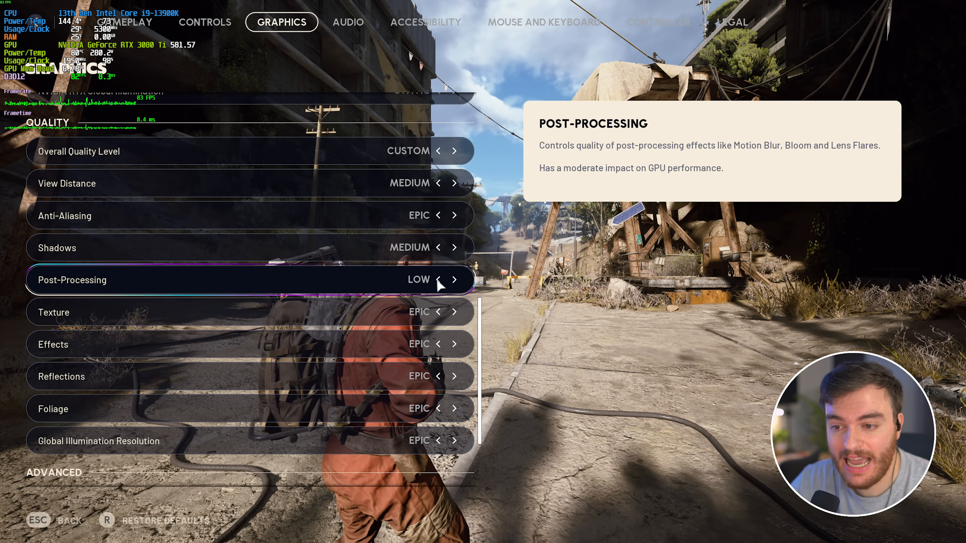
{"action": "left_click", "coordinate": [456, 279]}
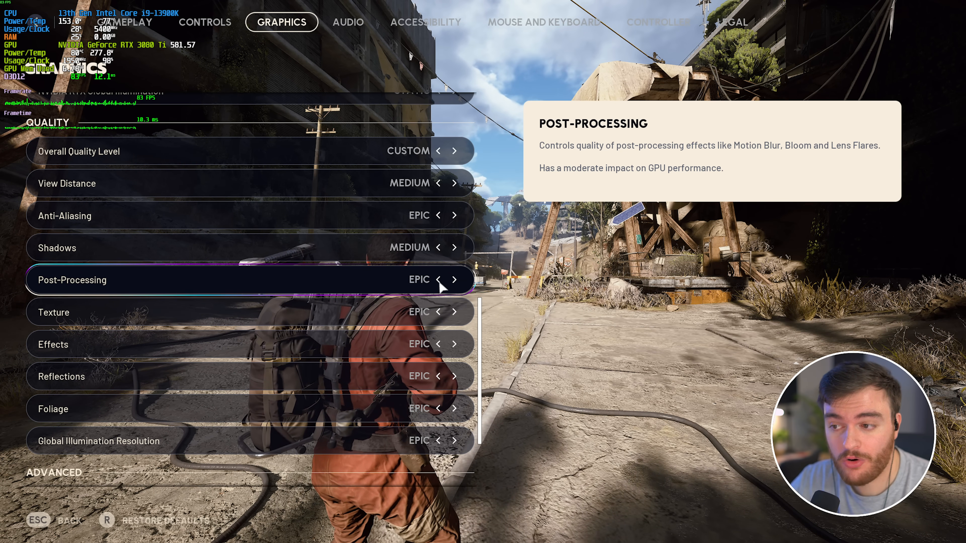
{"action": "left_click", "coordinate": [438, 279]}
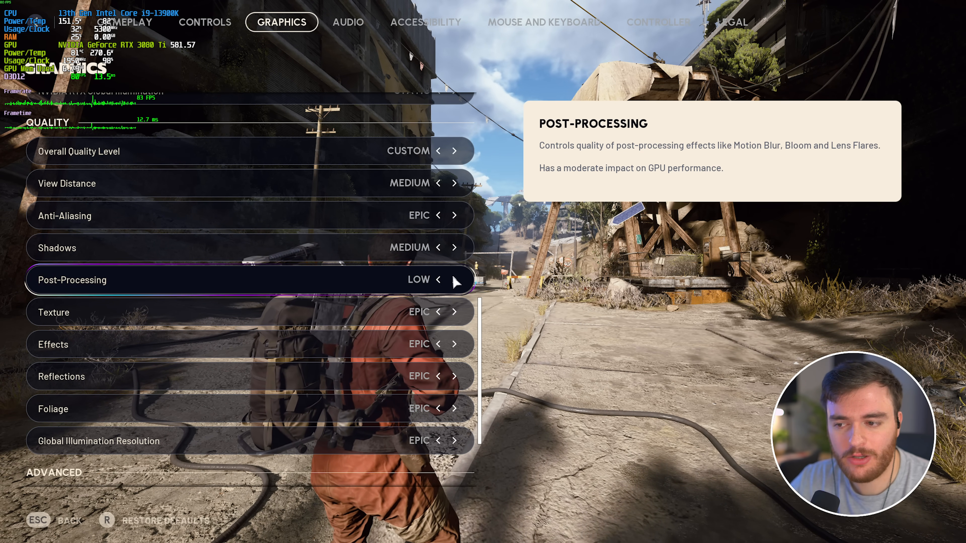
{"action": "left_click", "coordinate": [456, 280]}
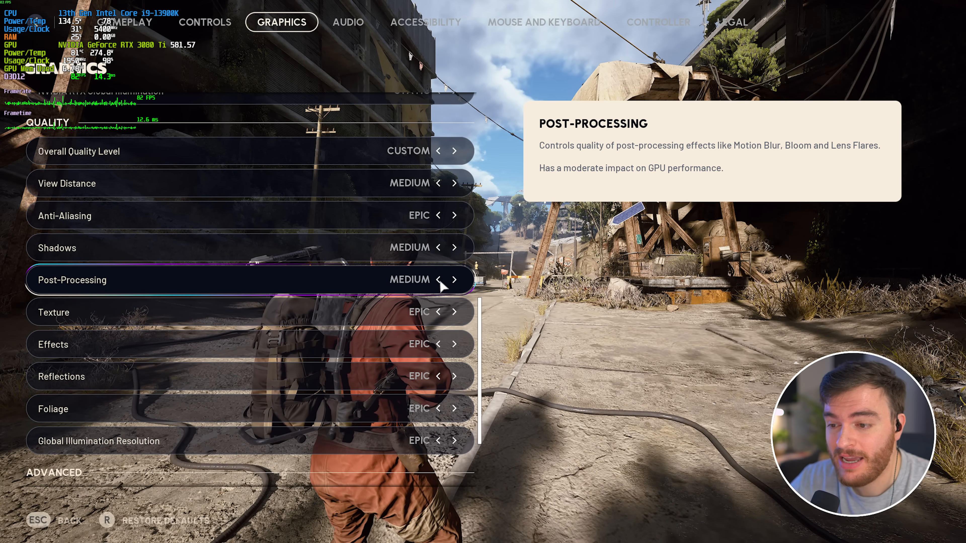
{"action": "left_click", "coordinate": [439, 279]}
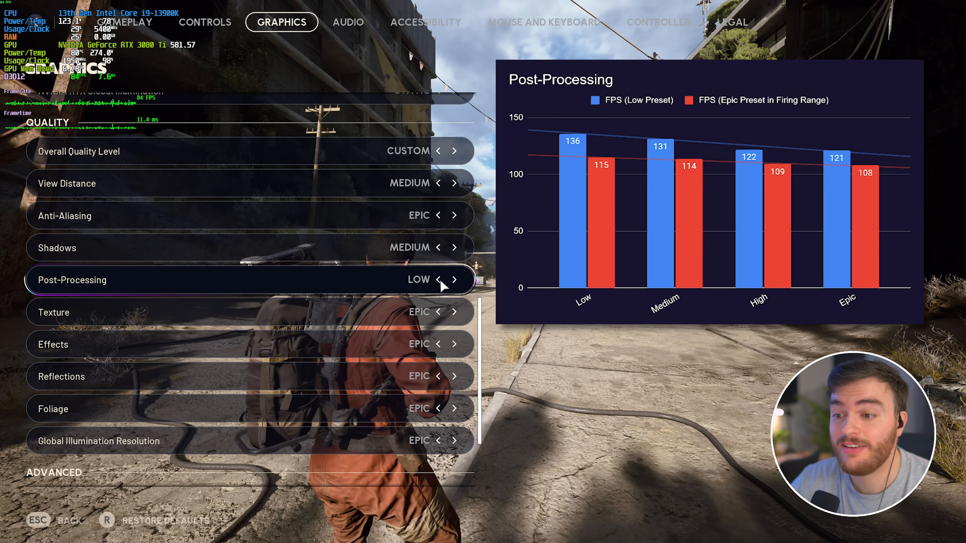
{"action": "left_click", "coordinate": [455, 279]}
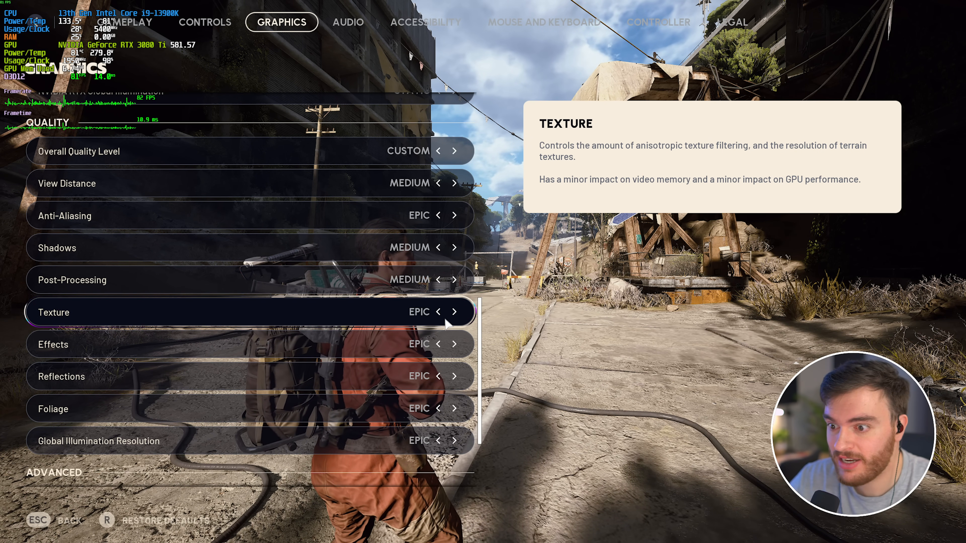
{"action": "left_click", "coordinate": [439, 311]}
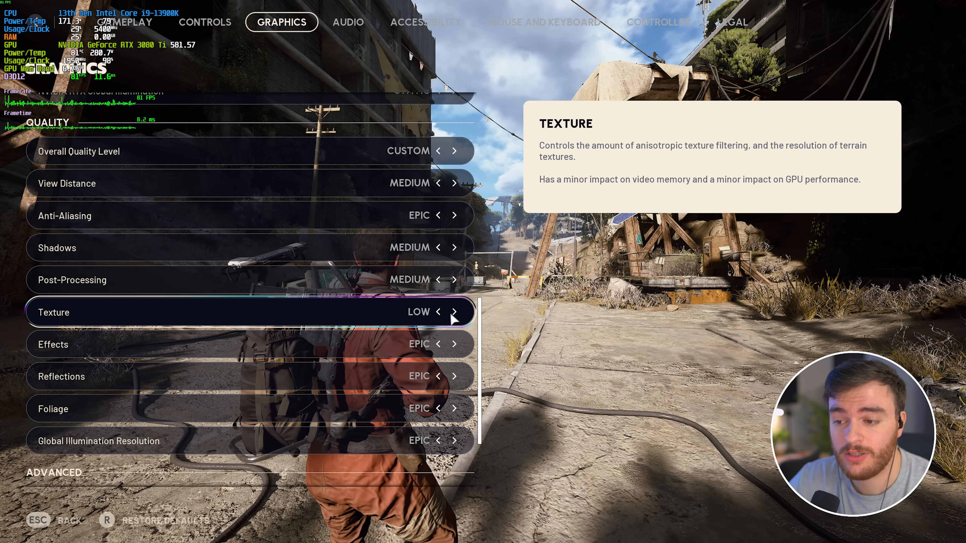
{"action": "left_click", "coordinate": [456, 312]}
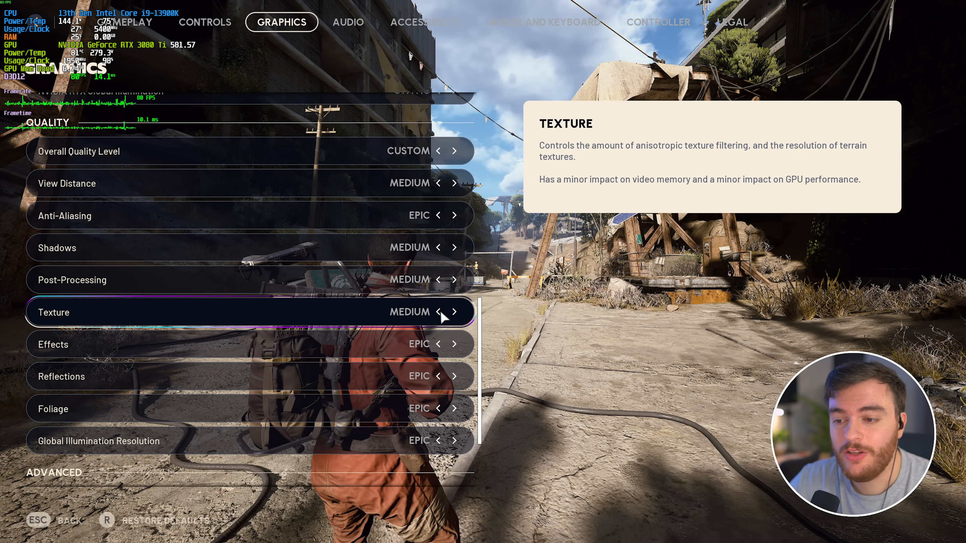
{"action": "left_click", "coordinate": [454, 311]}
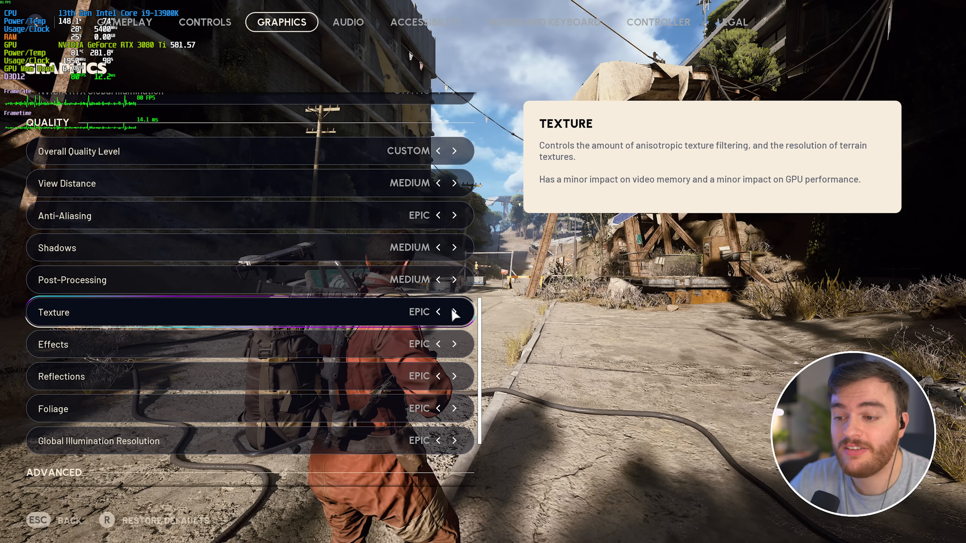
{"action": "left_click", "coordinate": [438, 311]}
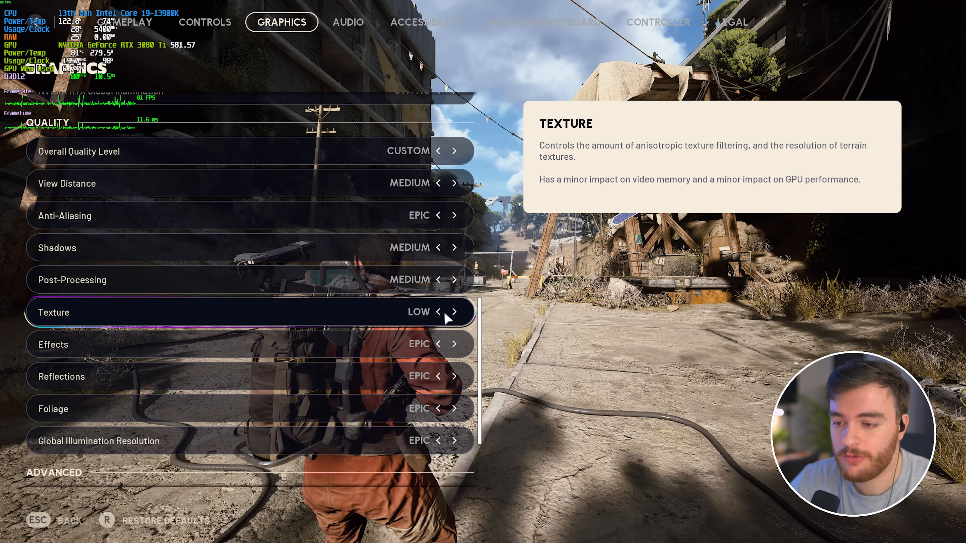
{"action": "left_click", "coordinate": [456, 312]}
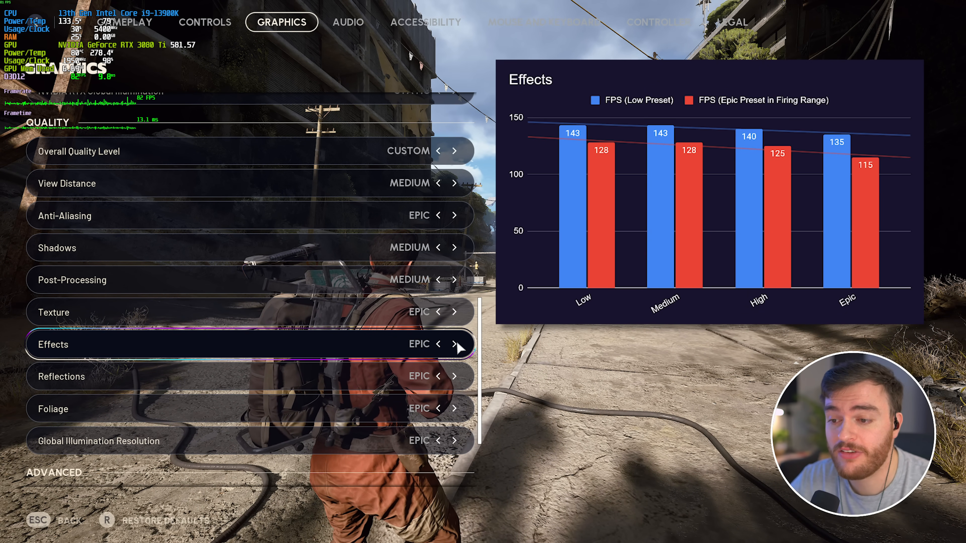
Set Effects to Medium and Reflections to High after trying Low and Epic.
{"action": "left_click", "coordinate": [439, 343]}
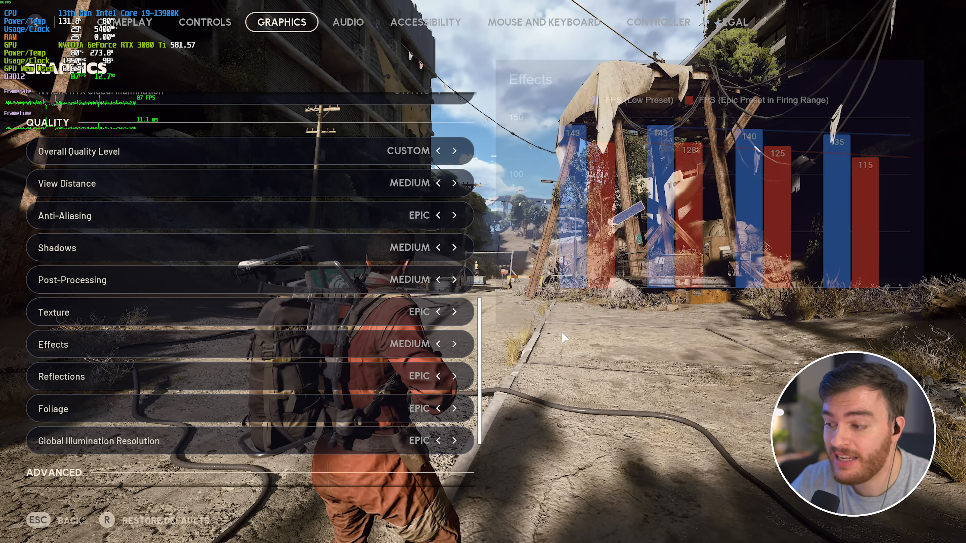
{"action": "left_click", "coordinate": [437, 376]}
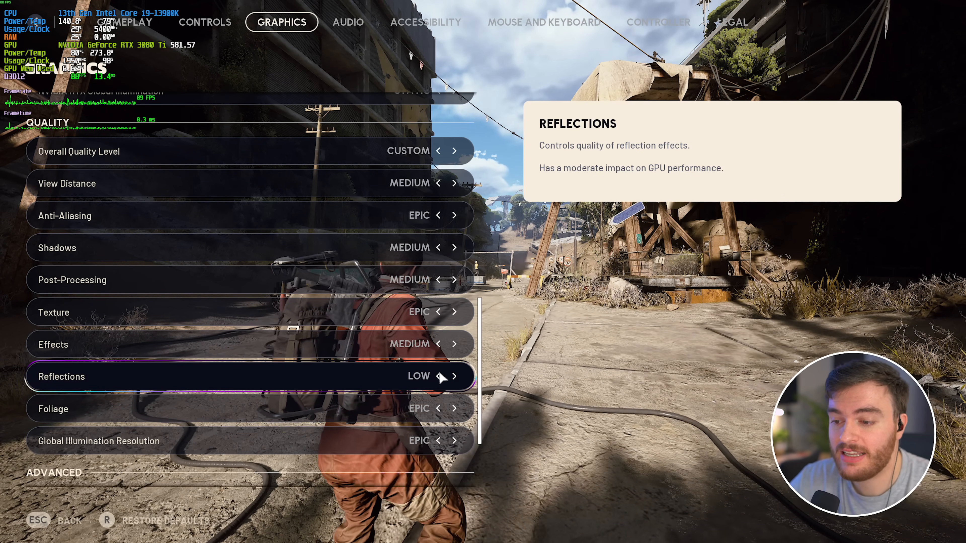
{"action": "left_click", "coordinate": [455, 376]}
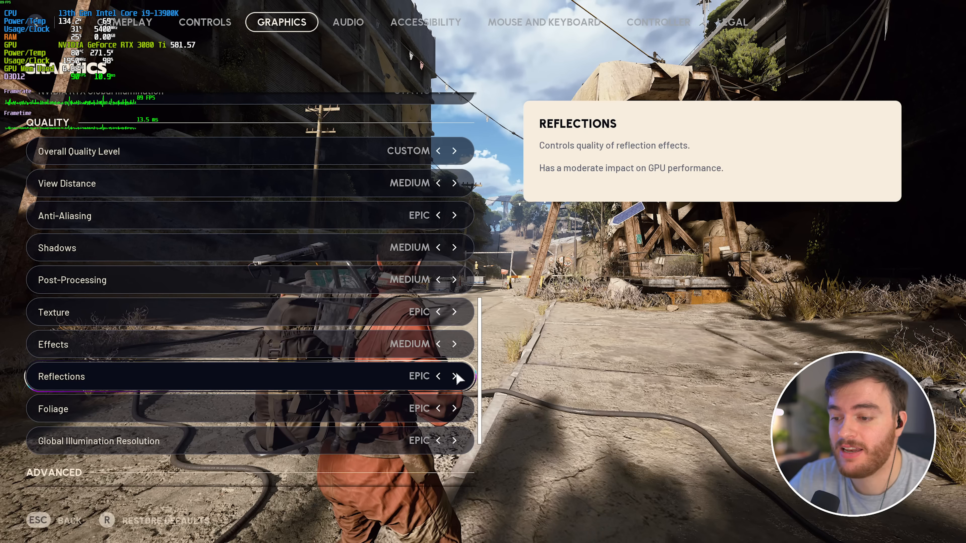
{"action": "left_click", "coordinate": [437, 376]}
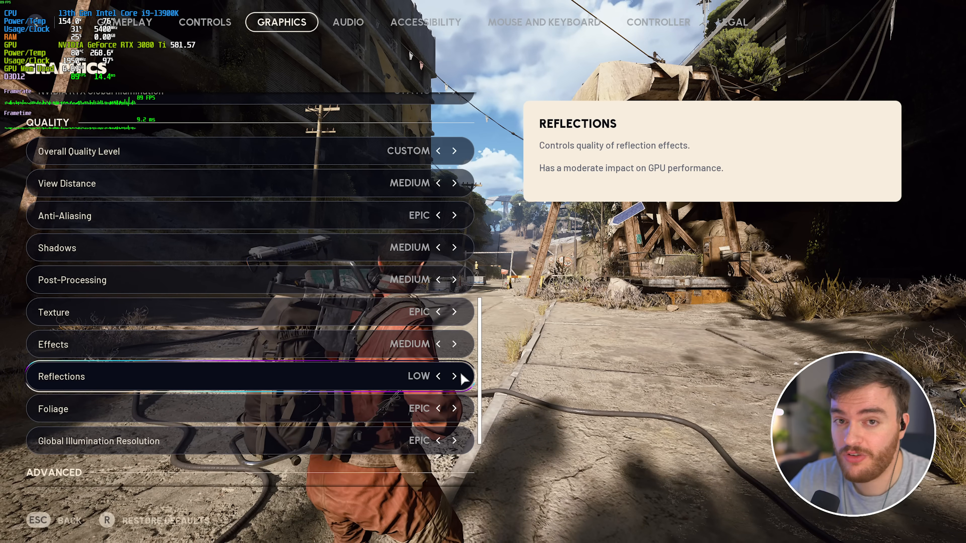
{"action": "left_click", "coordinate": [455, 376]}
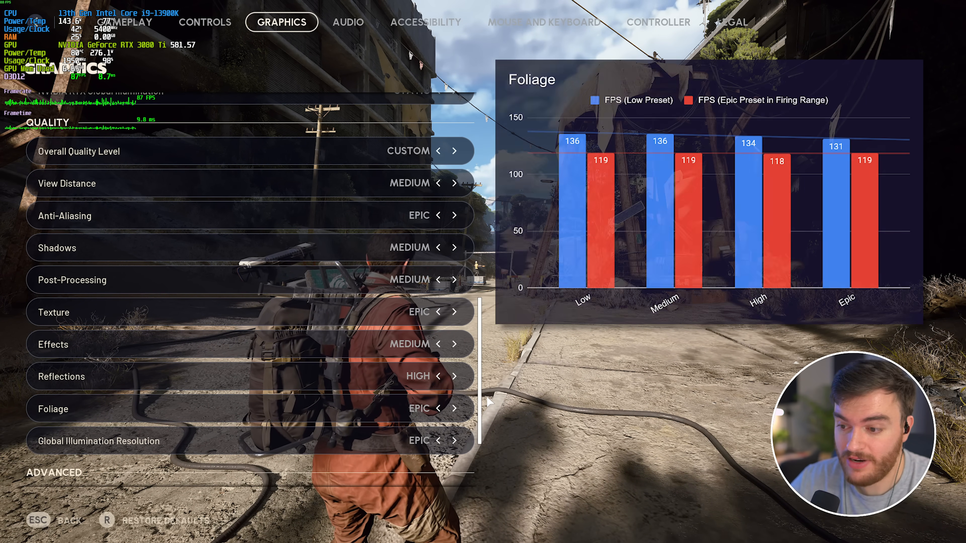
Set Foliage to Low after cycling through Medium, High and Epic.
{"action": "left_click", "coordinate": [436, 408]}
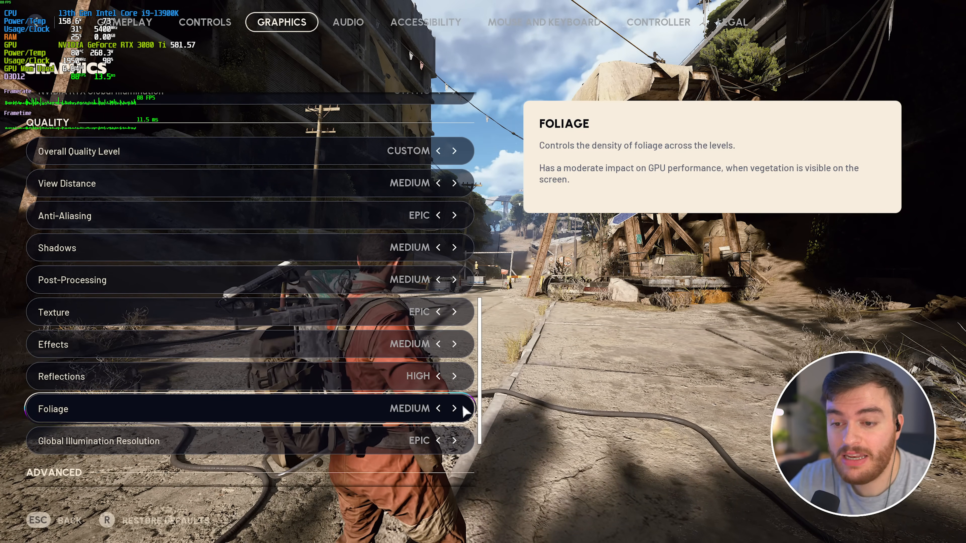
{"action": "left_click", "coordinate": [454, 408]}
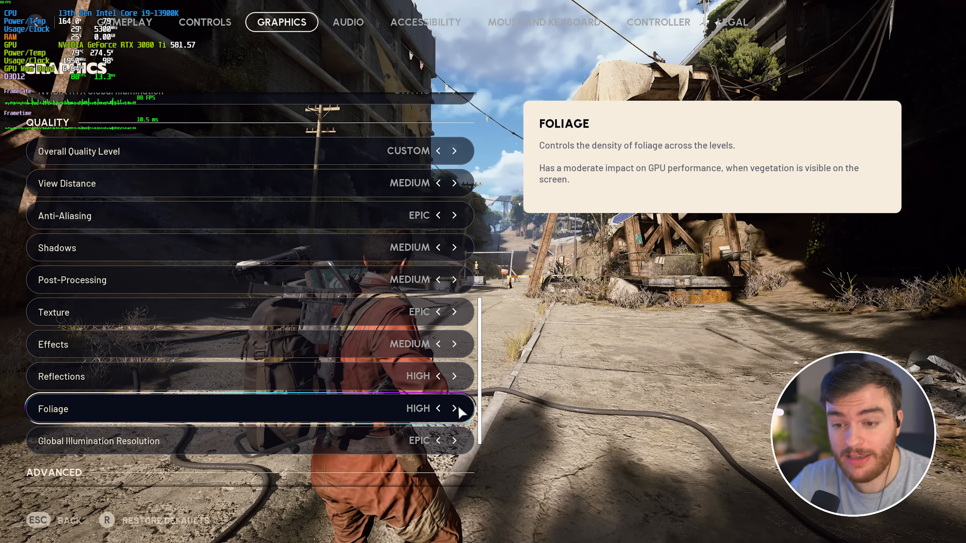
{"action": "left_click", "coordinate": [455, 408]}
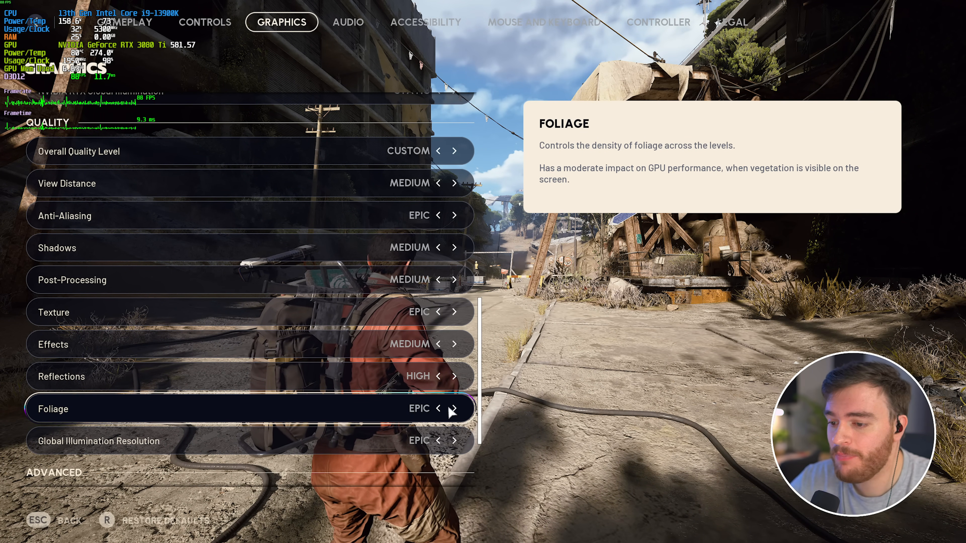
{"action": "left_click", "coordinate": [438, 408]}
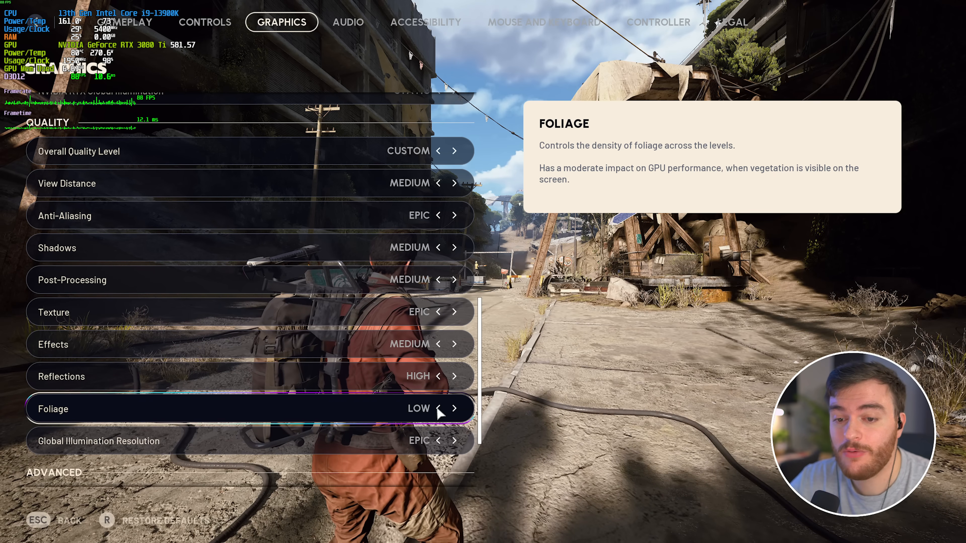
{"action": "left_click", "coordinate": [456, 408]}
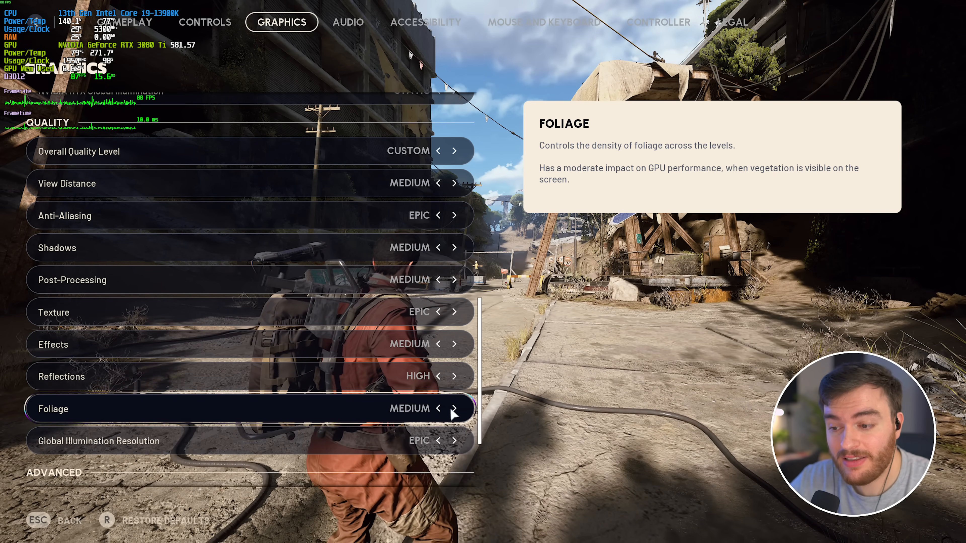
{"action": "left_click", "coordinate": [454, 408]}
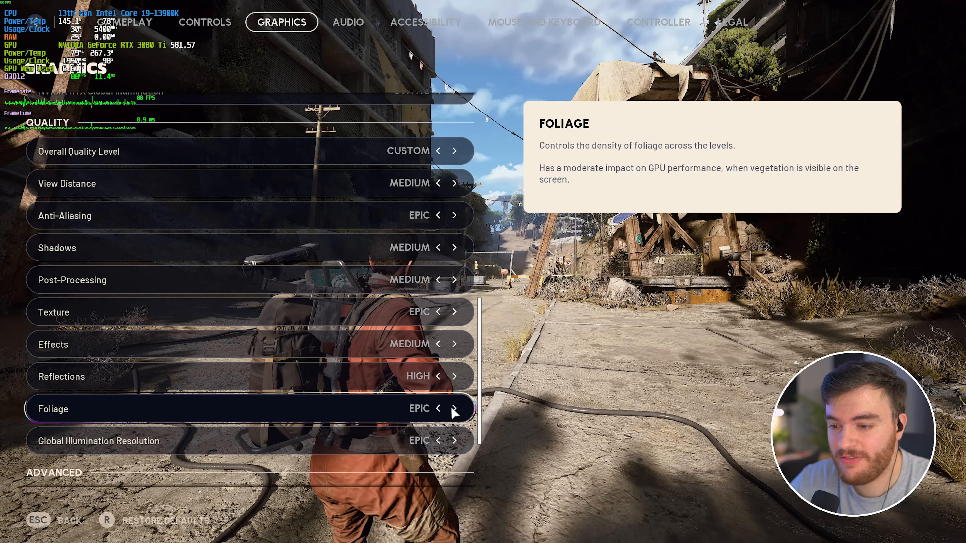
{"action": "left_click", "coordinate": [438, 408]}
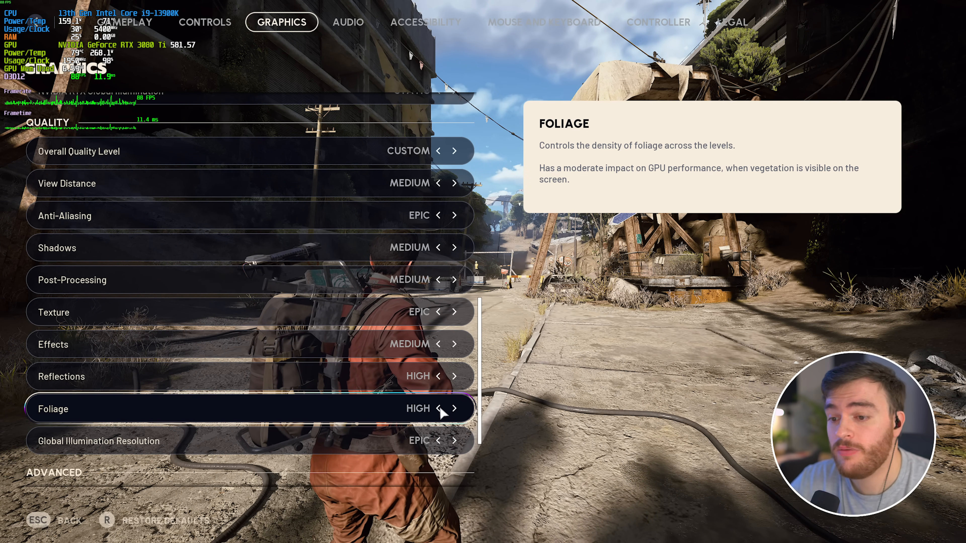
{"action": "left_click", "coordinate": [438, 408]}
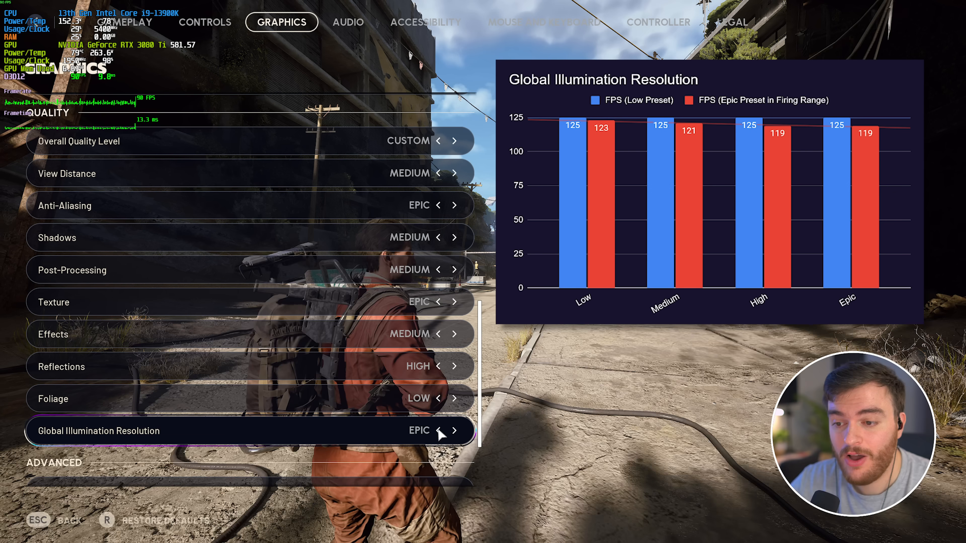
Lower Global Illumination Resolution from Epic to Low.
{"action": "left_click", "coordinate": [436, 431]}
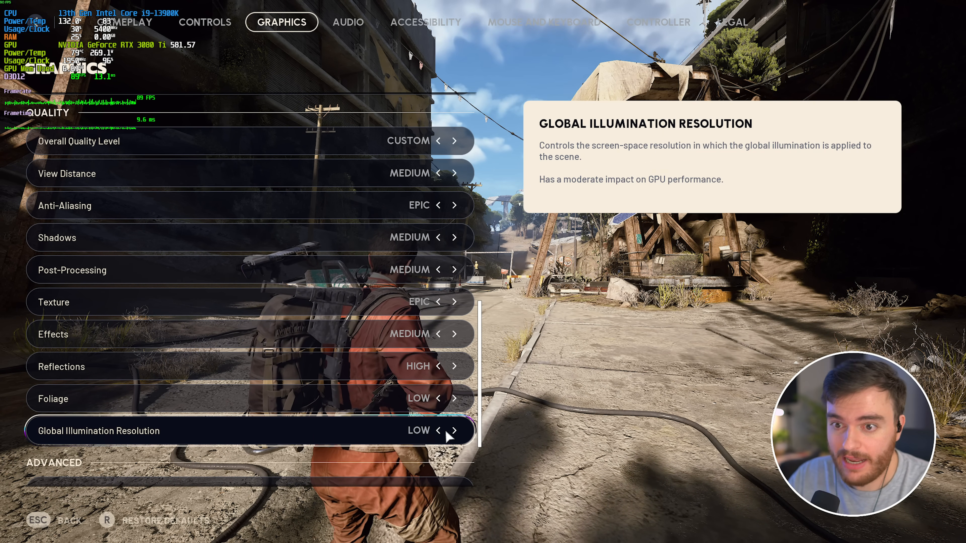
{"action": "scroll", "scroll_direction": "down", "scroll_amount": 3}
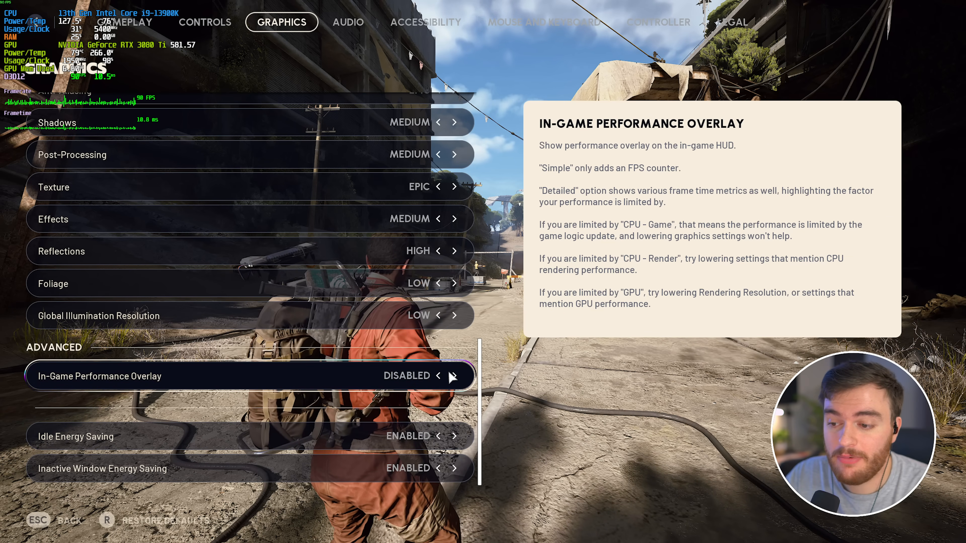
{"action": "left_click", "coordinate": [456, 376]}
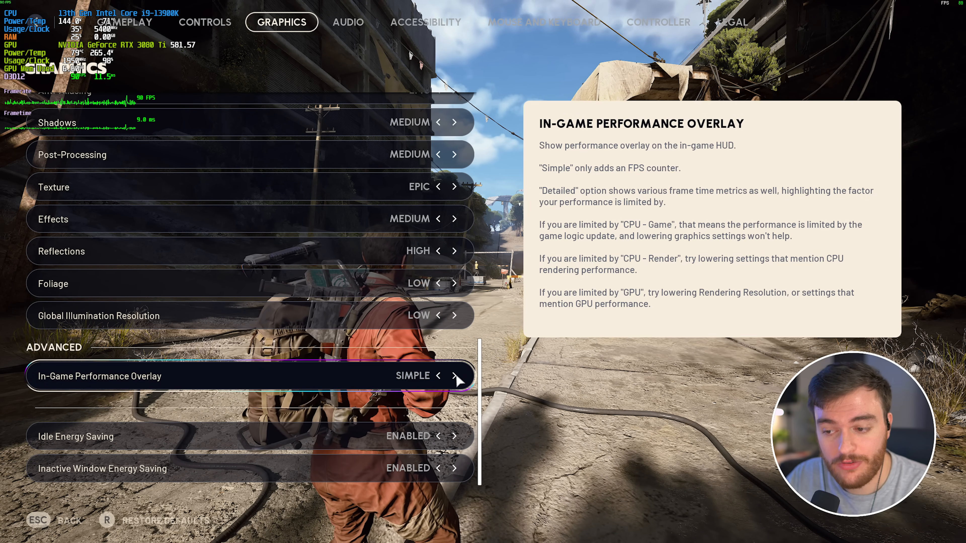
{"action": "left_click", "coordinate": [457, 376]}
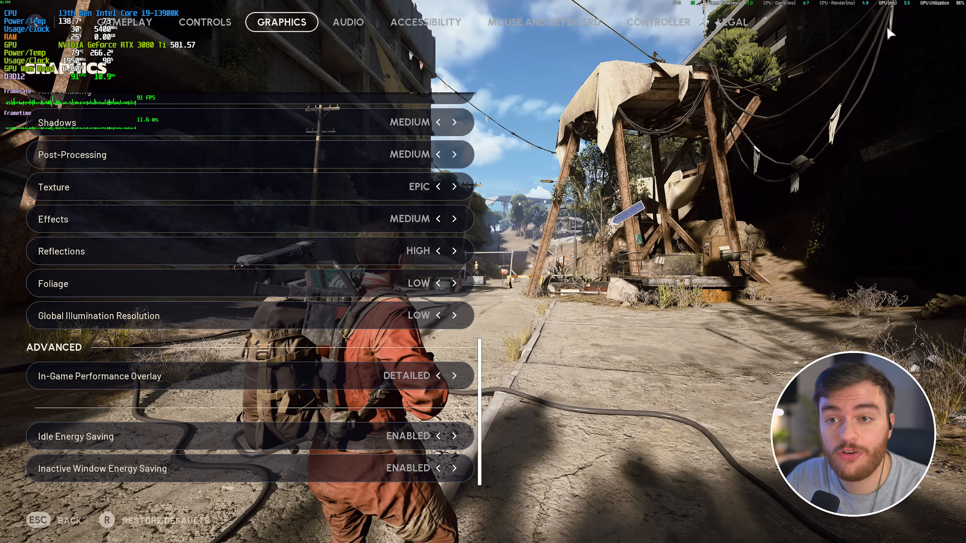
{"action": "left_click", "coordinate": [433, 376]}
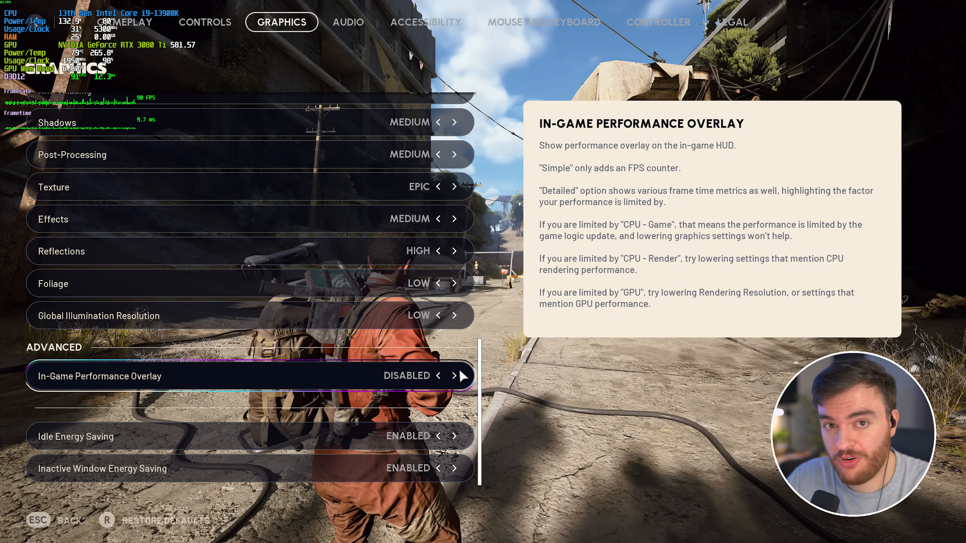
{"action": "left_click", "coordinate": [456, 375]}
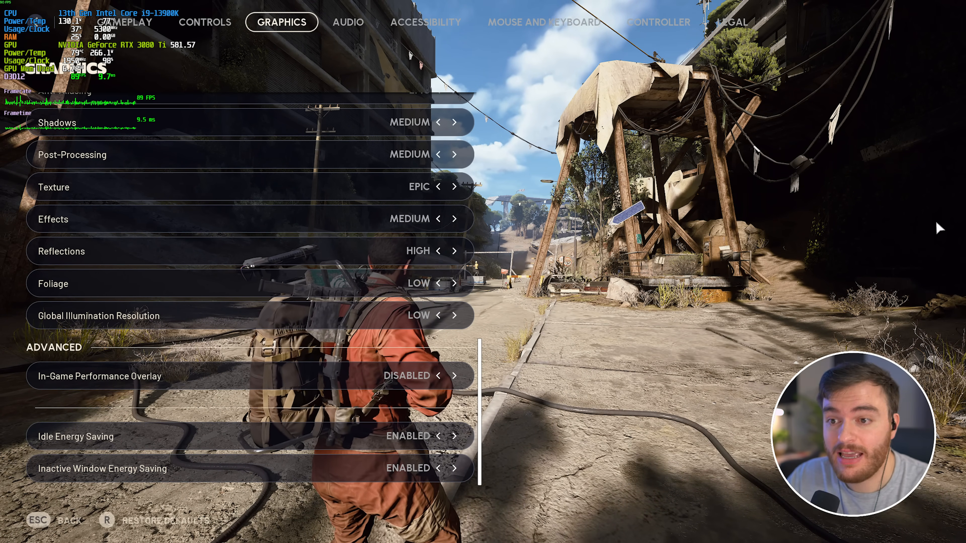
{"action": "left_click", "coordinate": [435, 468]}
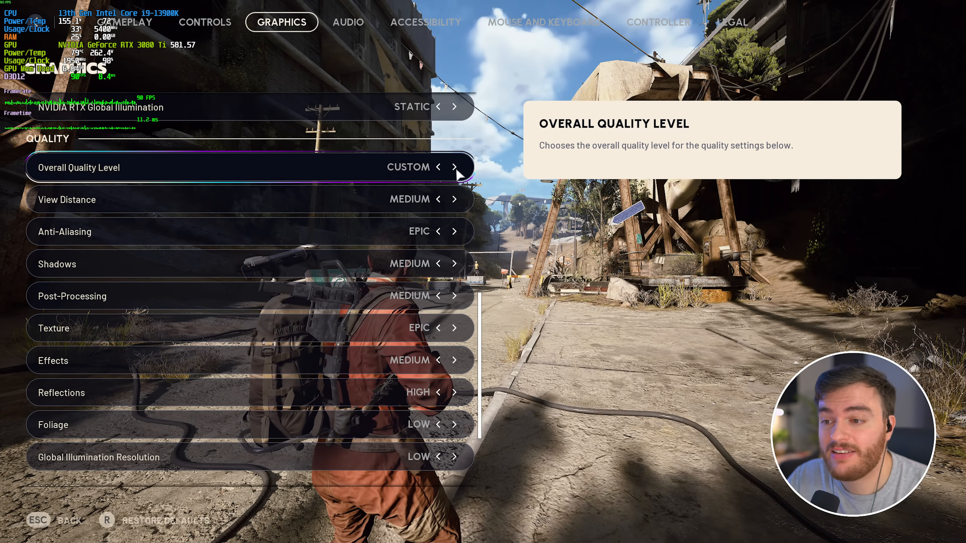
Set Overall Quality Level to Low and adjust the Shadows quality level.
{"action": "left_click", "coordinate": [434, 167]}
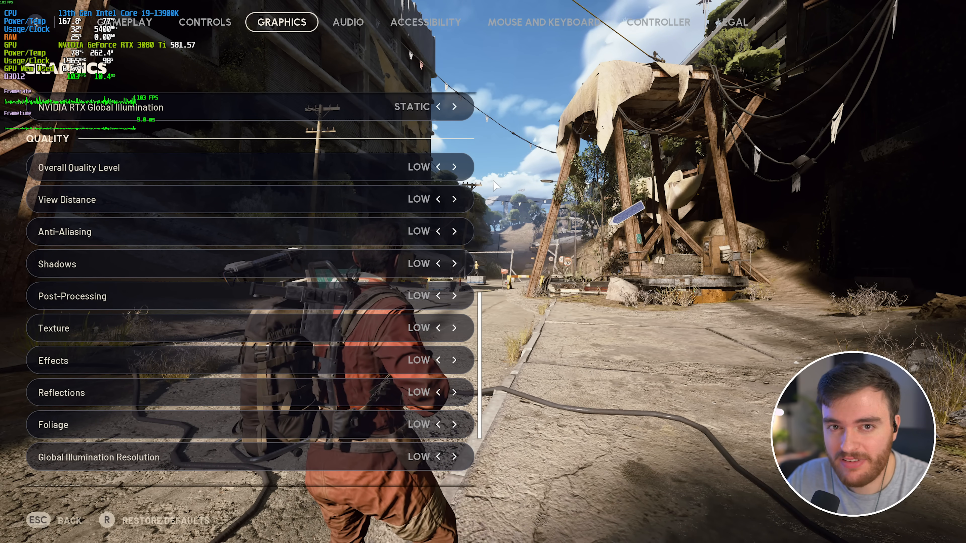
{"action": "mouse_move", "coordinate": [431, 263]}
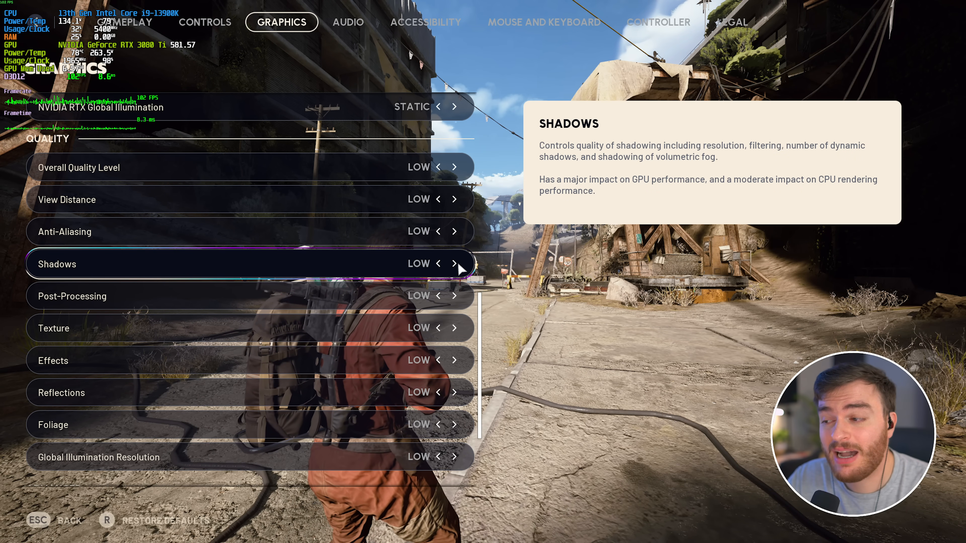
{"action": "left_click", "coordinate": [456, 264]}
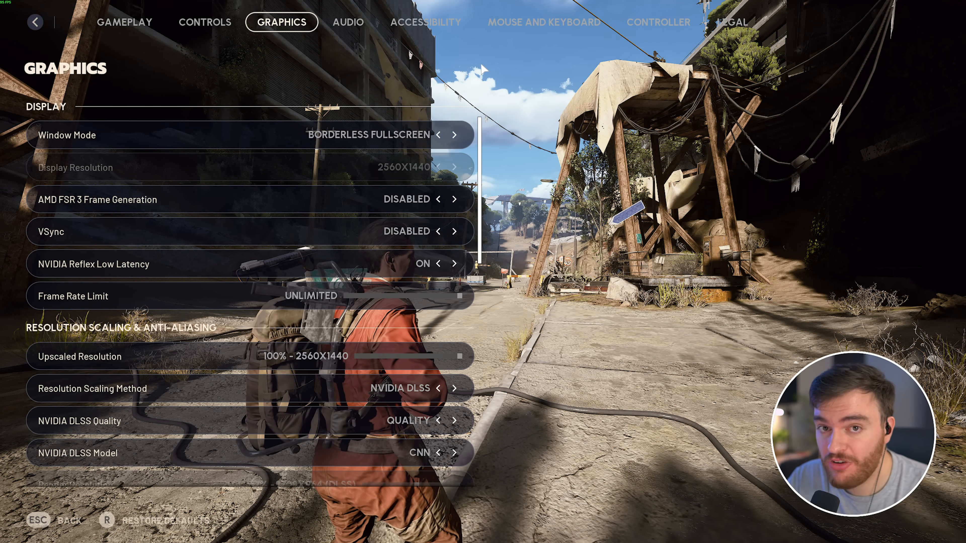
In Accessibility, reach the Crosshair section and raise the crosshair red slider to 255.
{"action": "left_click", "coordinate": [425, 22]}
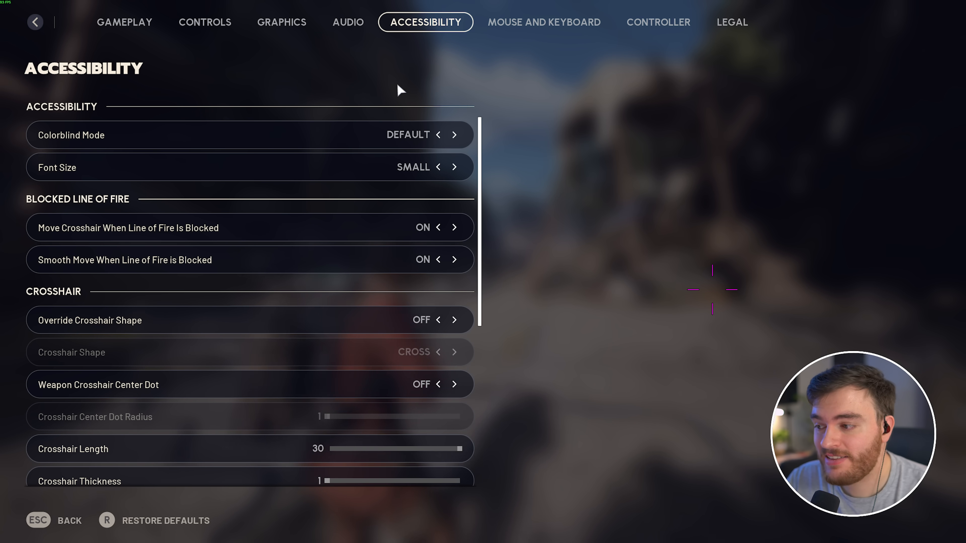
{"action": "scroll", "scroll_direction": "down", "scroll_amount": 3}
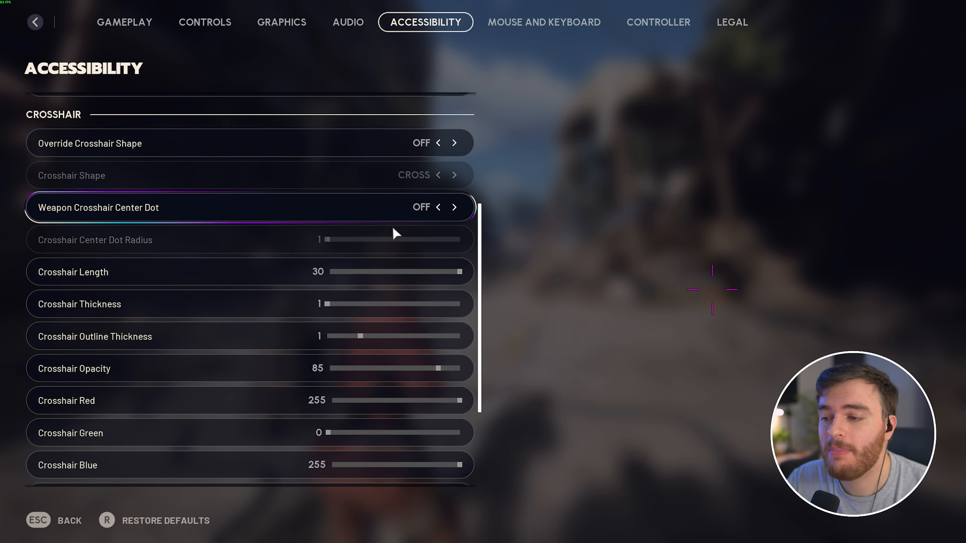
{"action": "scroll", "scroll_direction": "down", "scroll_amount": 3}
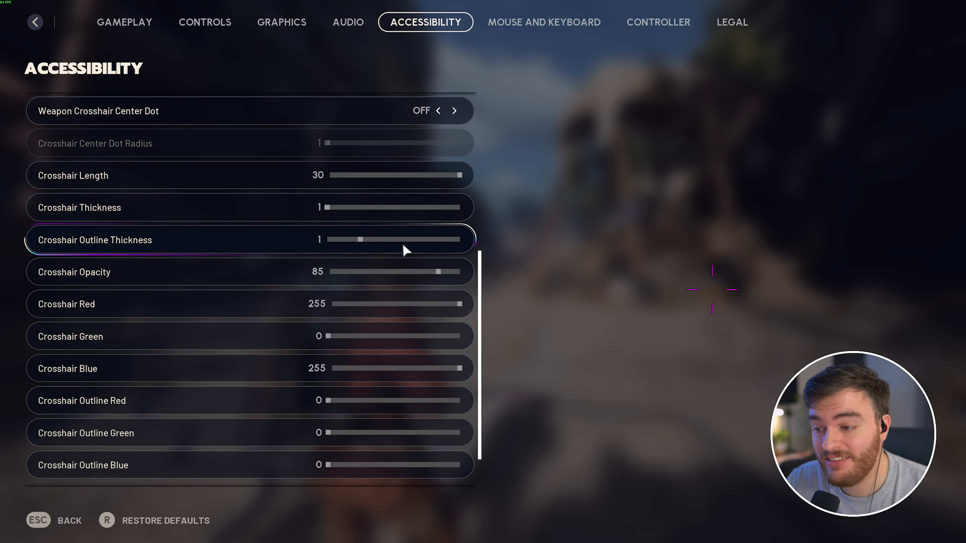
{"action": "scroll", "scroll_direction": "down", "scroll_amount": 3}
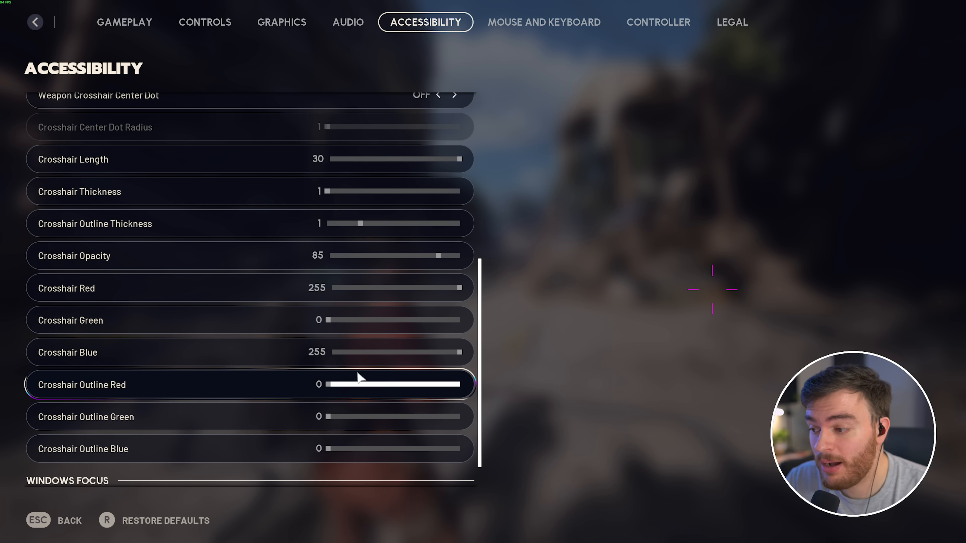
{"action": "left_click_drag", "start_coordinate": [326, 384], "coordinate": [468, 384]}
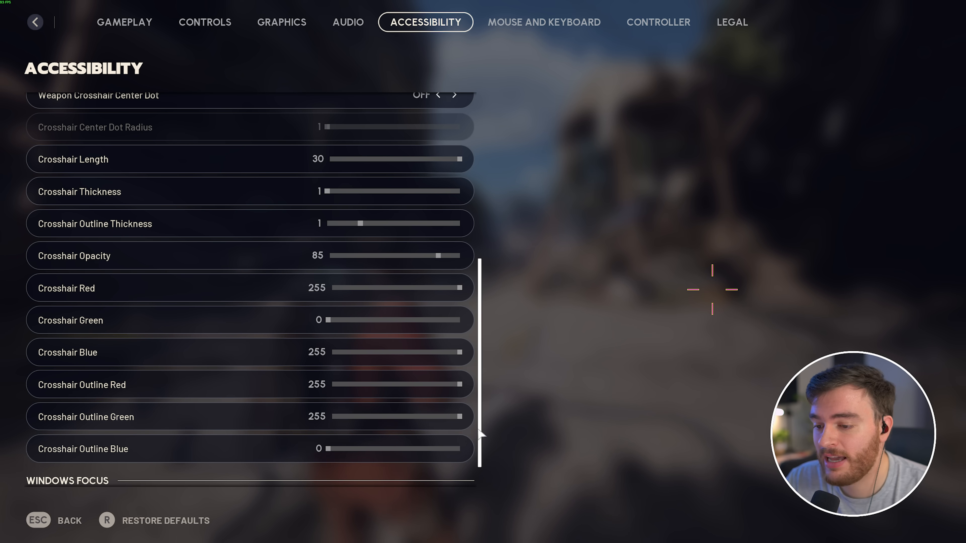
{"action": "scroll", "scroll_direction": "down", "scroll_amount": 3}
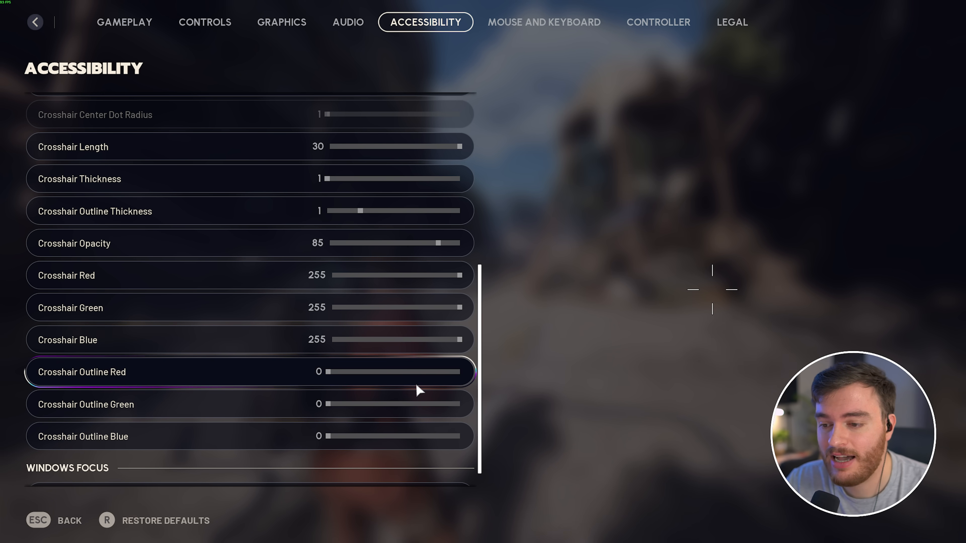
{"action": "scroll", "scroll_direction": "up", "scroll_amount": 3}
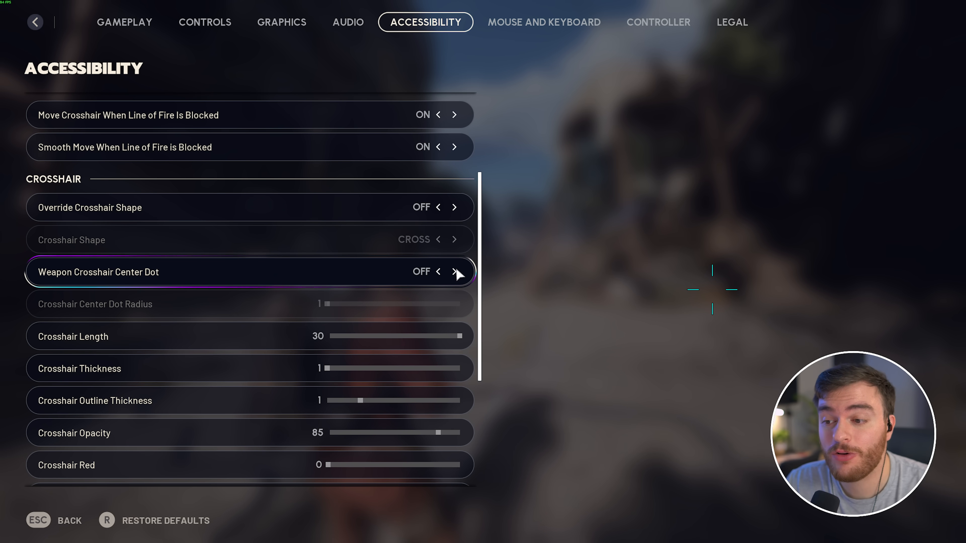
Set Crosshair Red to 0 for cyan and switch the Weapon Crosshair Center Dot on with radius 4.
{"action": "left_click", "coordinate": [455, 271]}
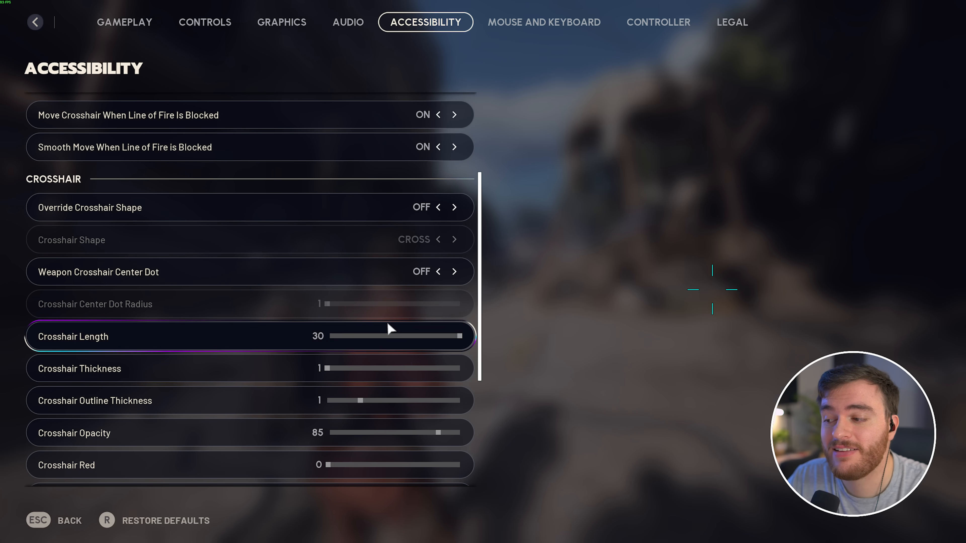
{"action": "scroll", "scroll_direction": "down", "scroll_amount": 3}
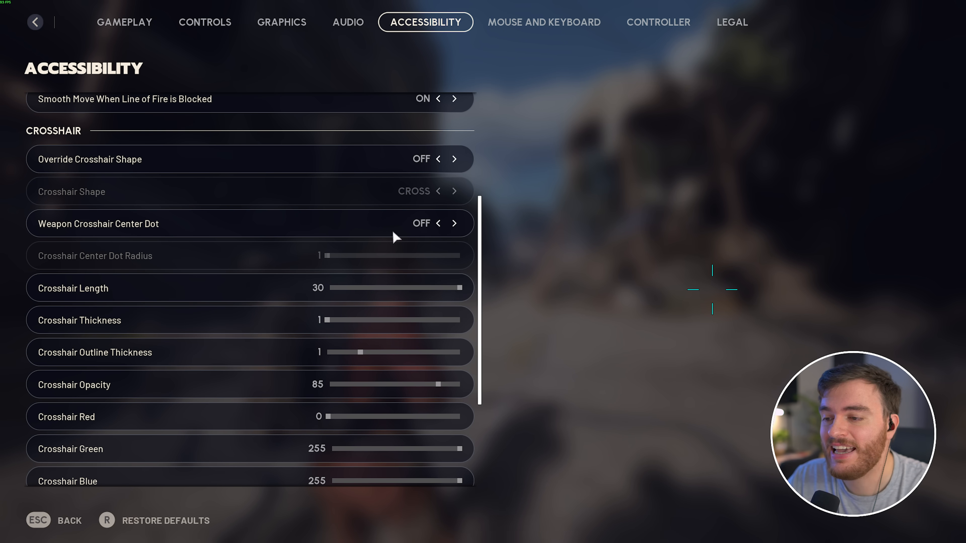
{"action": "left_click", "coordinate": [455, 223]}
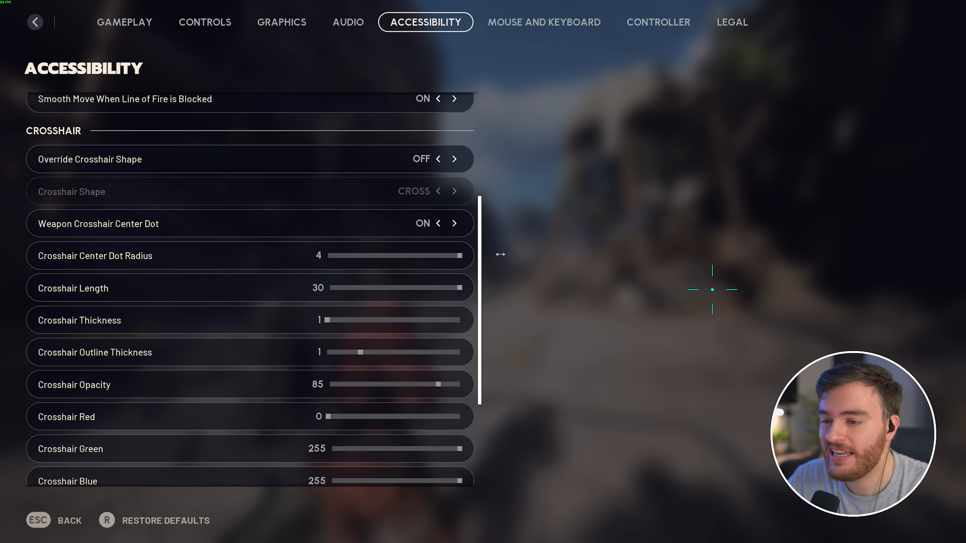
{"action": "scroll", "scroll_direction": "down", "scroll_amount": 3}
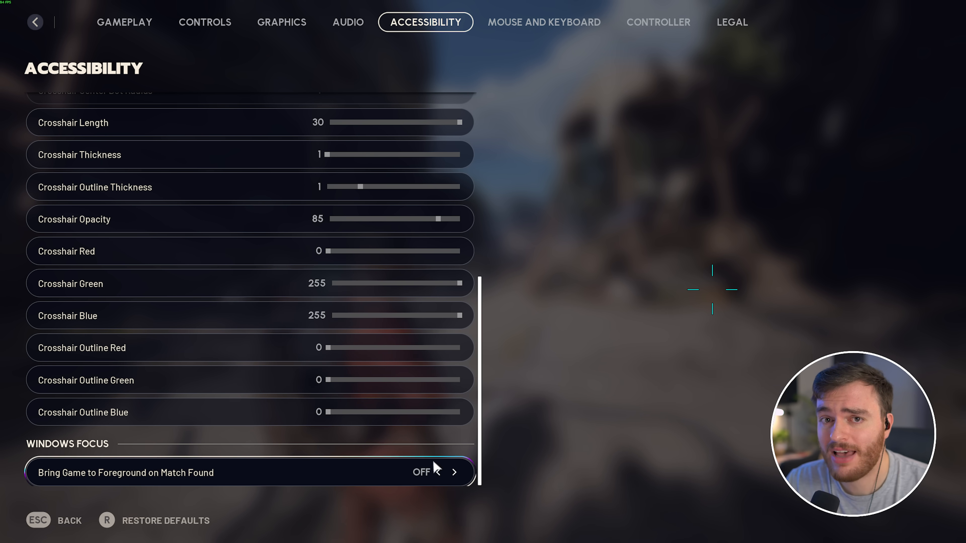
In Audio, switch Night Mode on and lower Music Volume to 60%.
{"action": "left_click", "coordinate": [348, 22]}
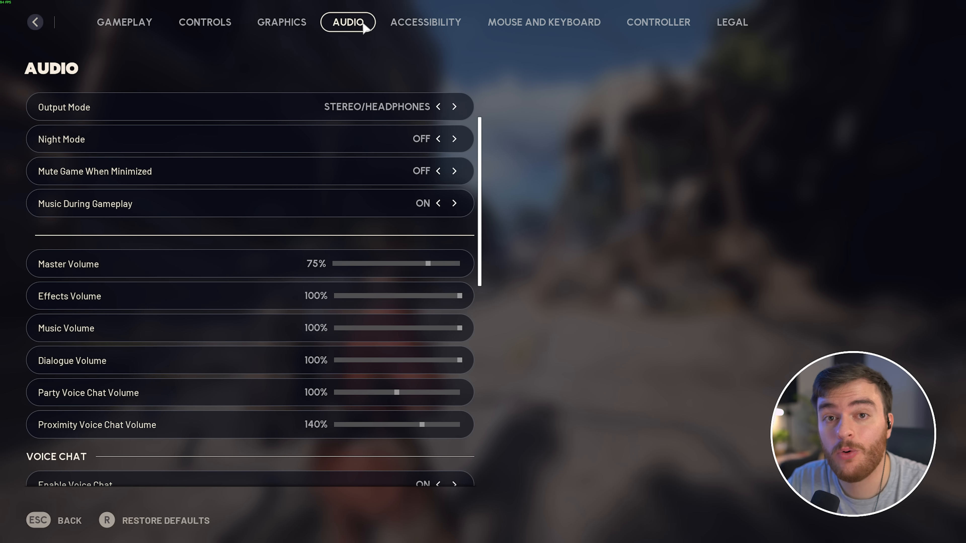
{"action": "mouse_move", "coordinate": [455, 140]}
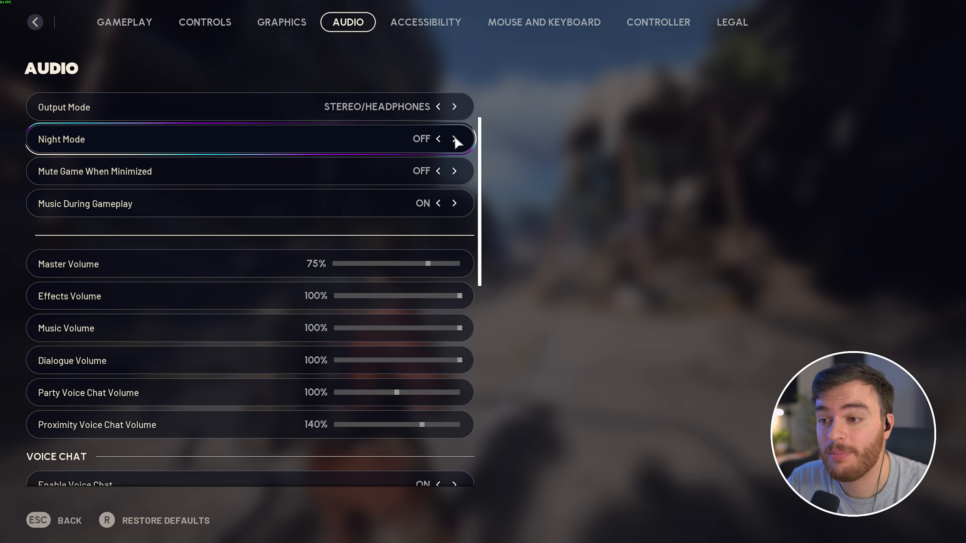
{"action": "left_click", "coordinate": [454, 139]}
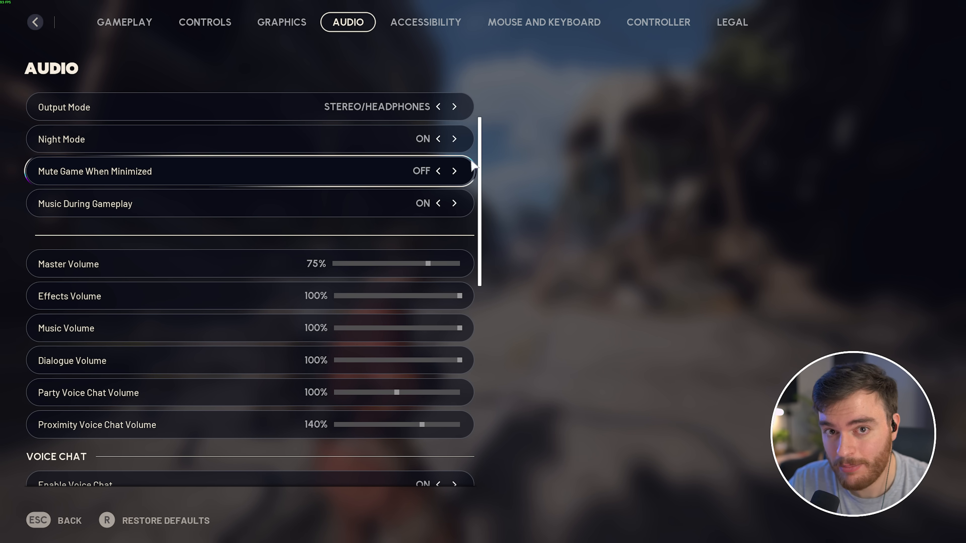
{"action": "mouse_move", "coordinate": [461, 139]}
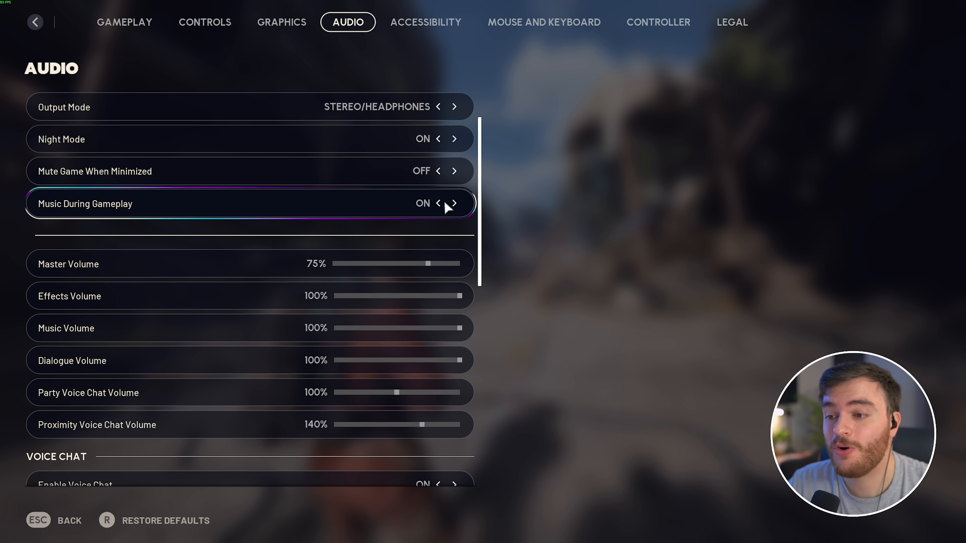
{"action": "left_click", "coordinate": [455, 203]}
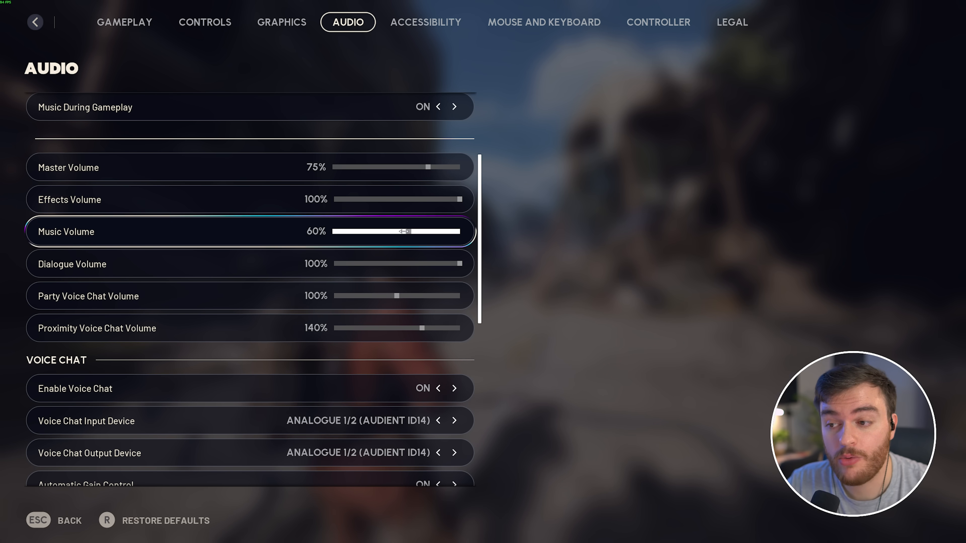
Try Raider Voice Heard By: Everyone, set it back to Off, and exit settings to gameplay.
{"action": "scroll", "scroll_direction": "down", "scroll_amount": 3}
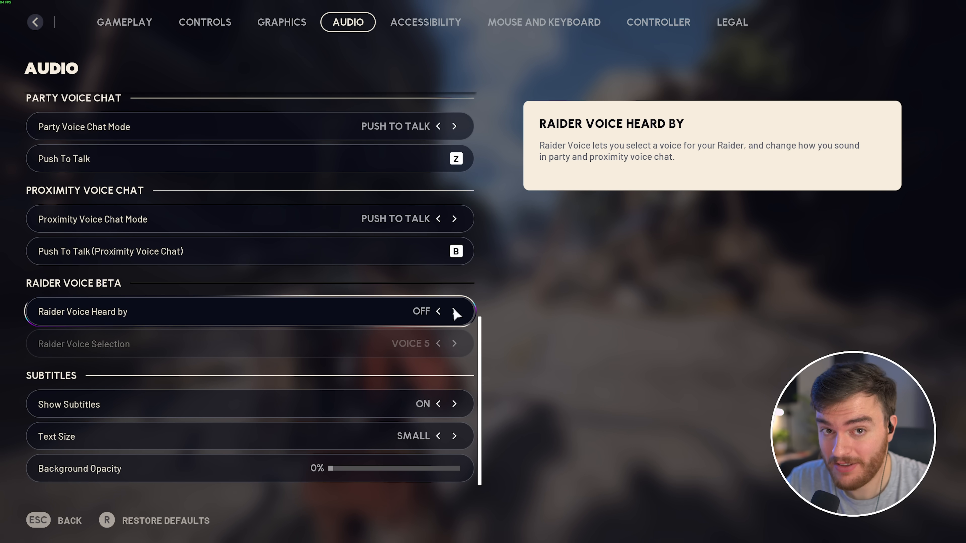
{"action": "left_click", "coordinate": [455, 311]}
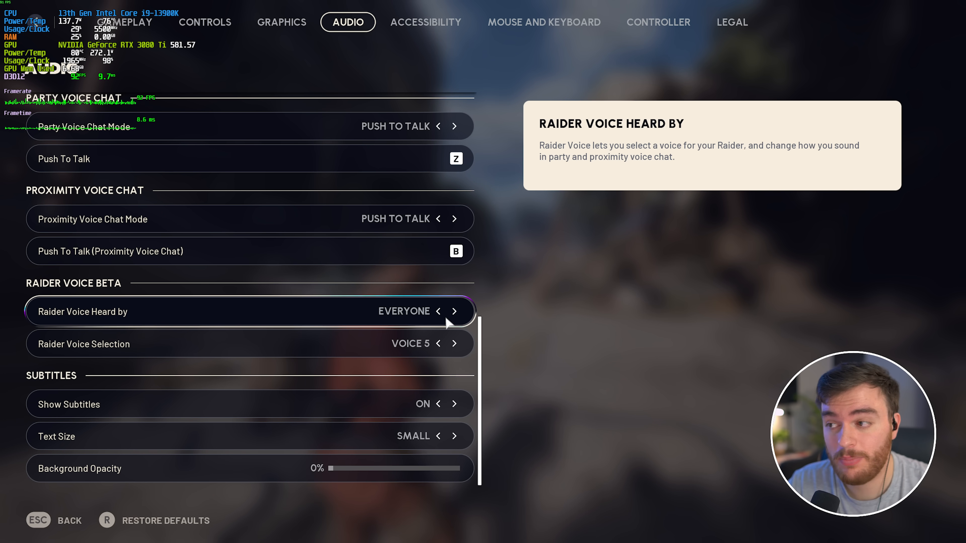
{"action": "left_click", "coordinate": [438, 310]}
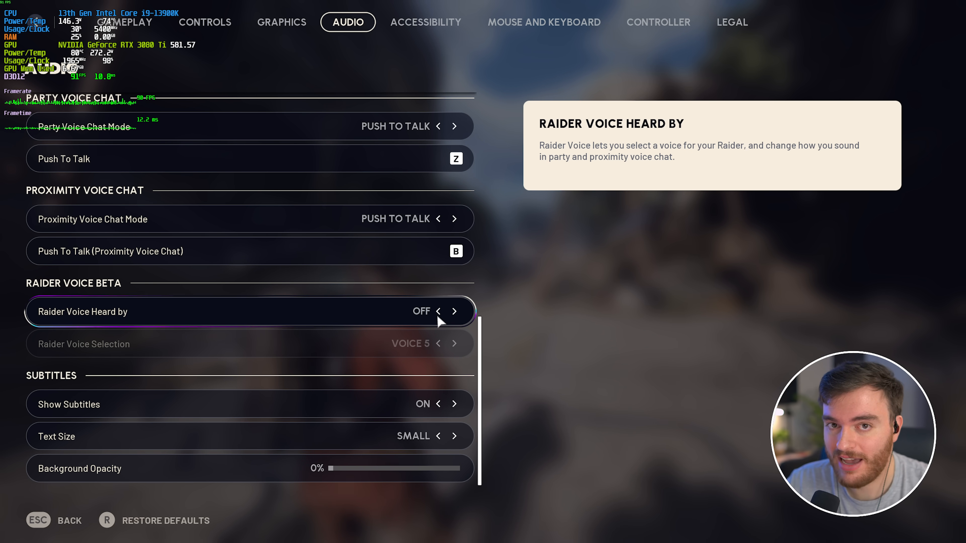
{"action": "key", "text": "Escape"}
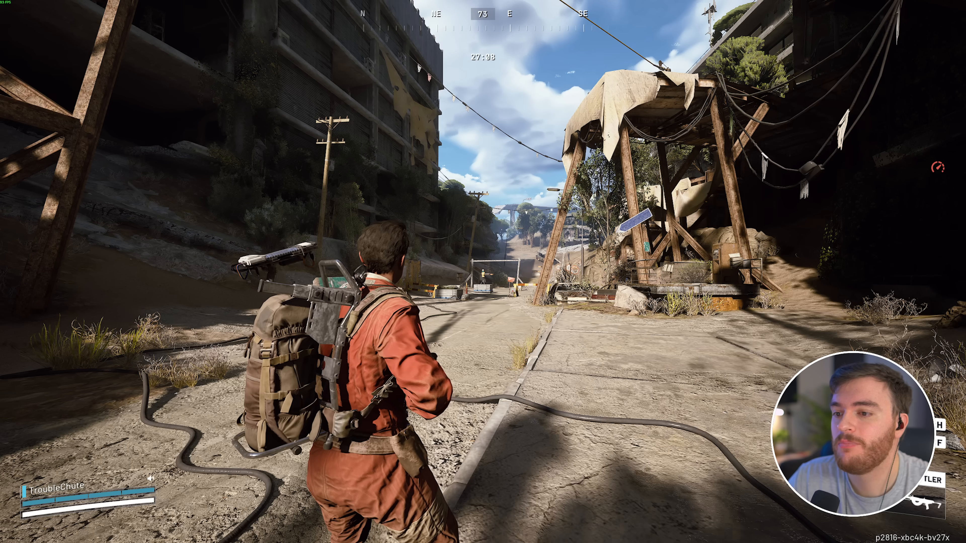